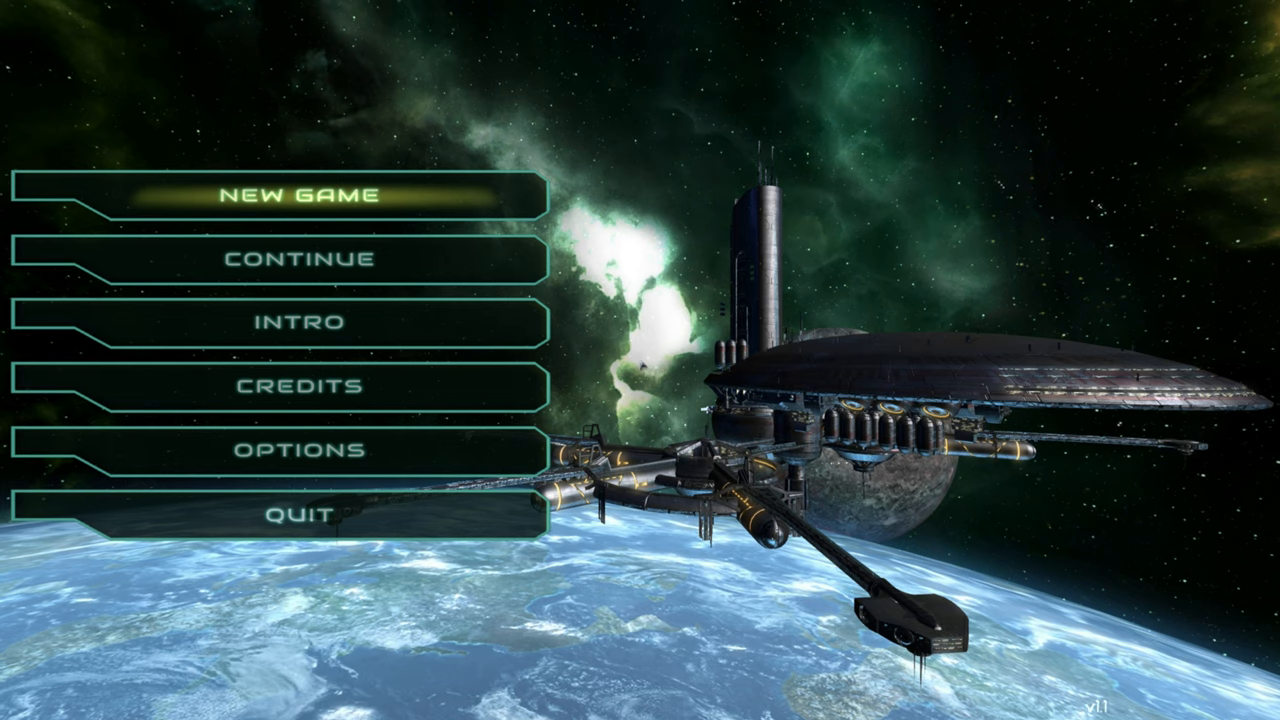
- Start a new game and read the Farnham's Legacy plot and Challenging Sandbox descriptions before listing character starts
{"action": "left_click", "coordinate": [280, 196]}
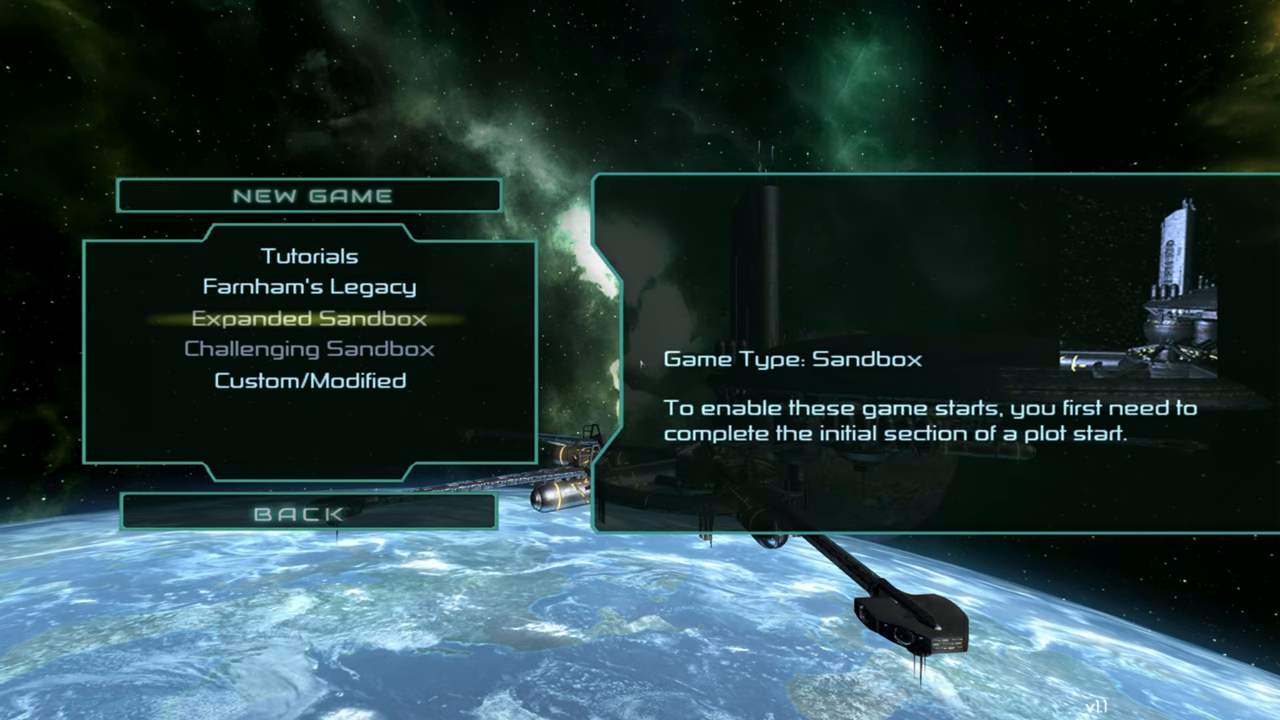
{"action": "left_click", "coordinate": [308, 284]}
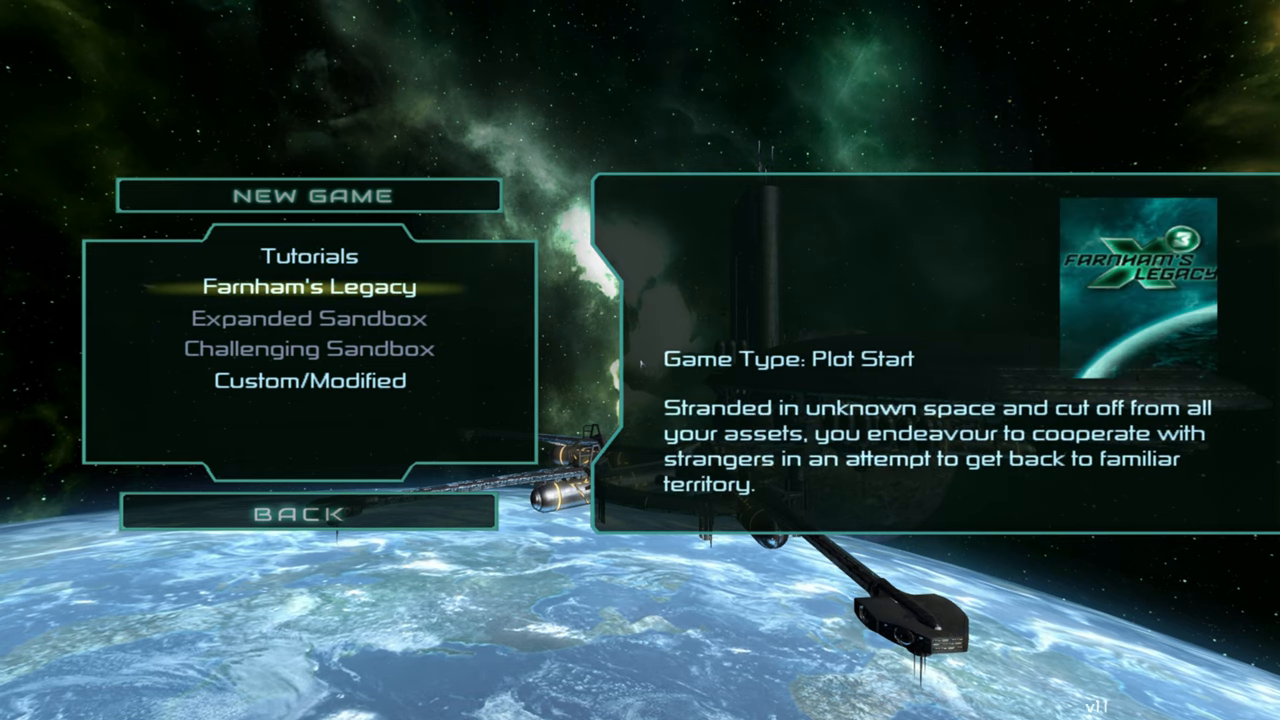
{"action": "left_click", "coordinate": [306, 320]}
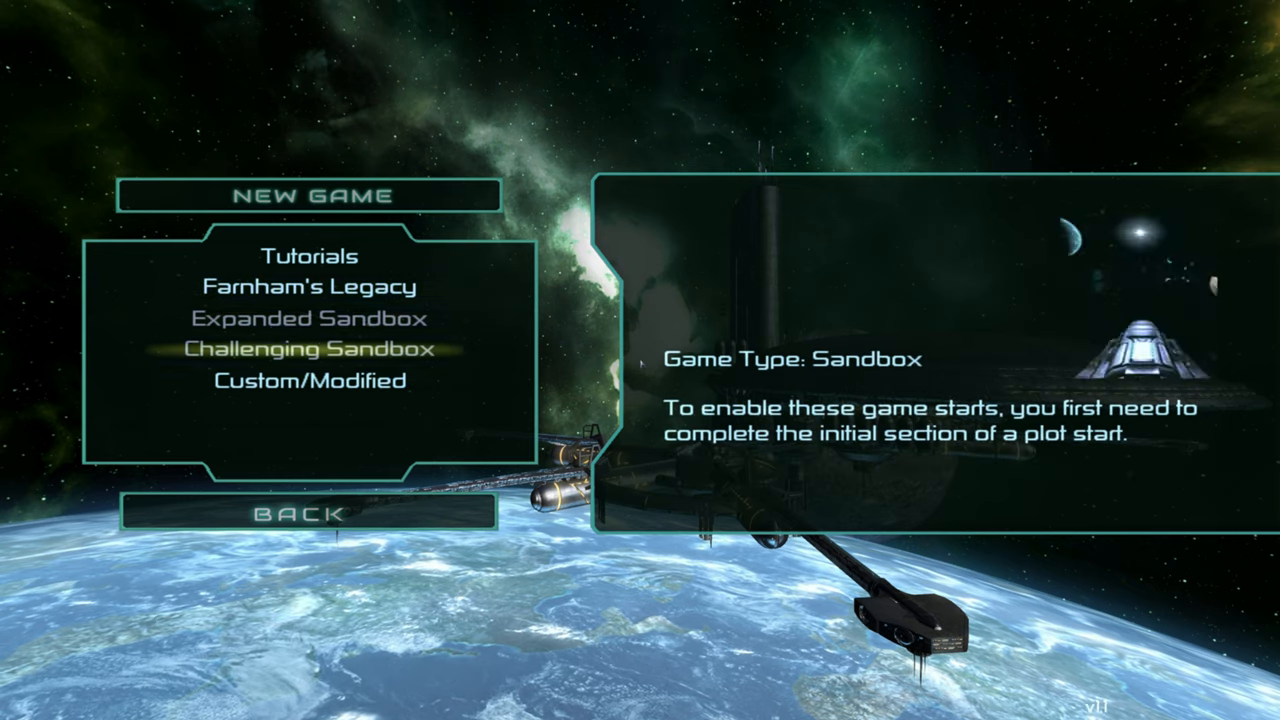
{"action": "left_click", "coordinate": [308, 380]}
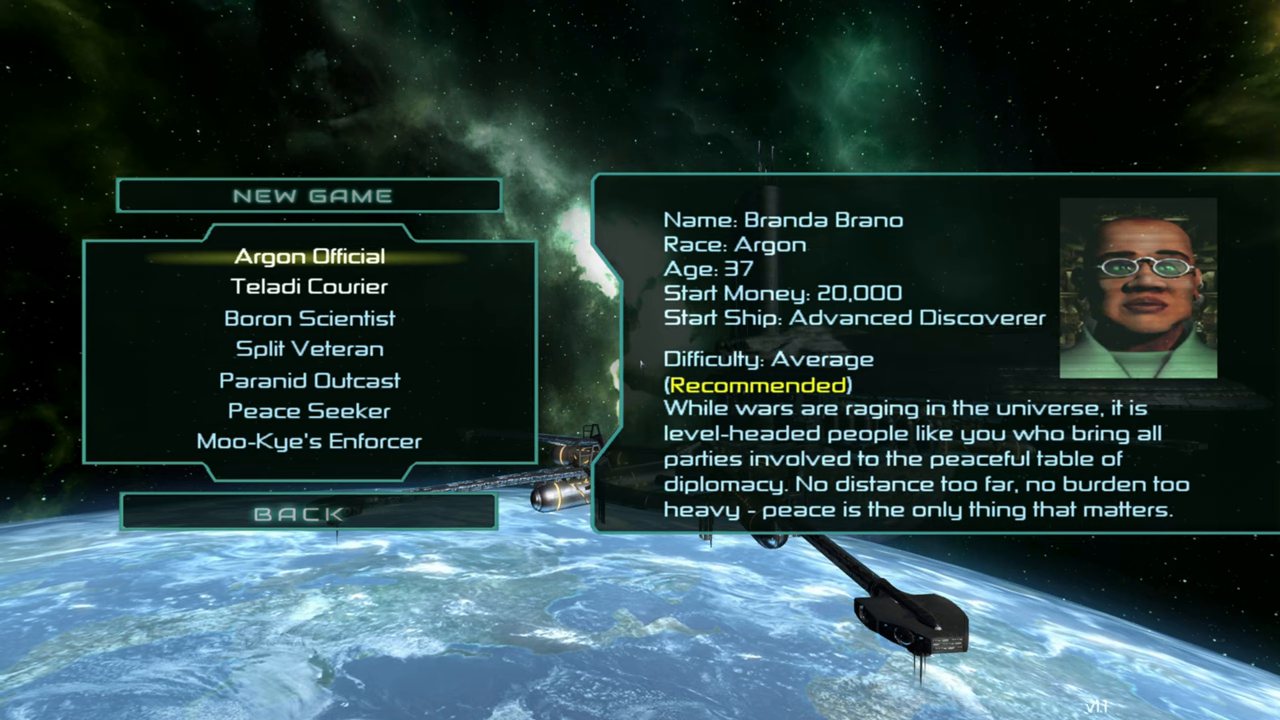
- Read the Split Veteran, Teladi Courier and Boron Scientist starts, returning to Argon Official between each
{"action": "left_click", "coordinate": [308, 348]}
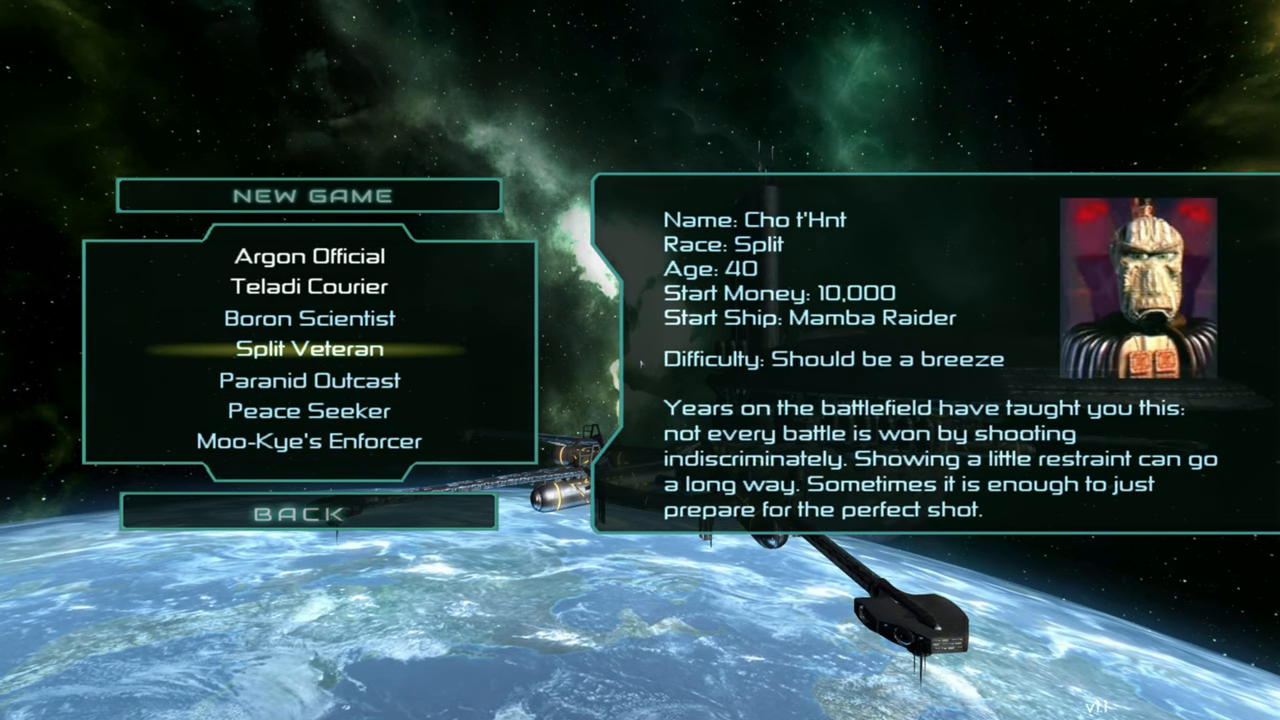
{"action": "left_click", "coordinate": [310, 256]}
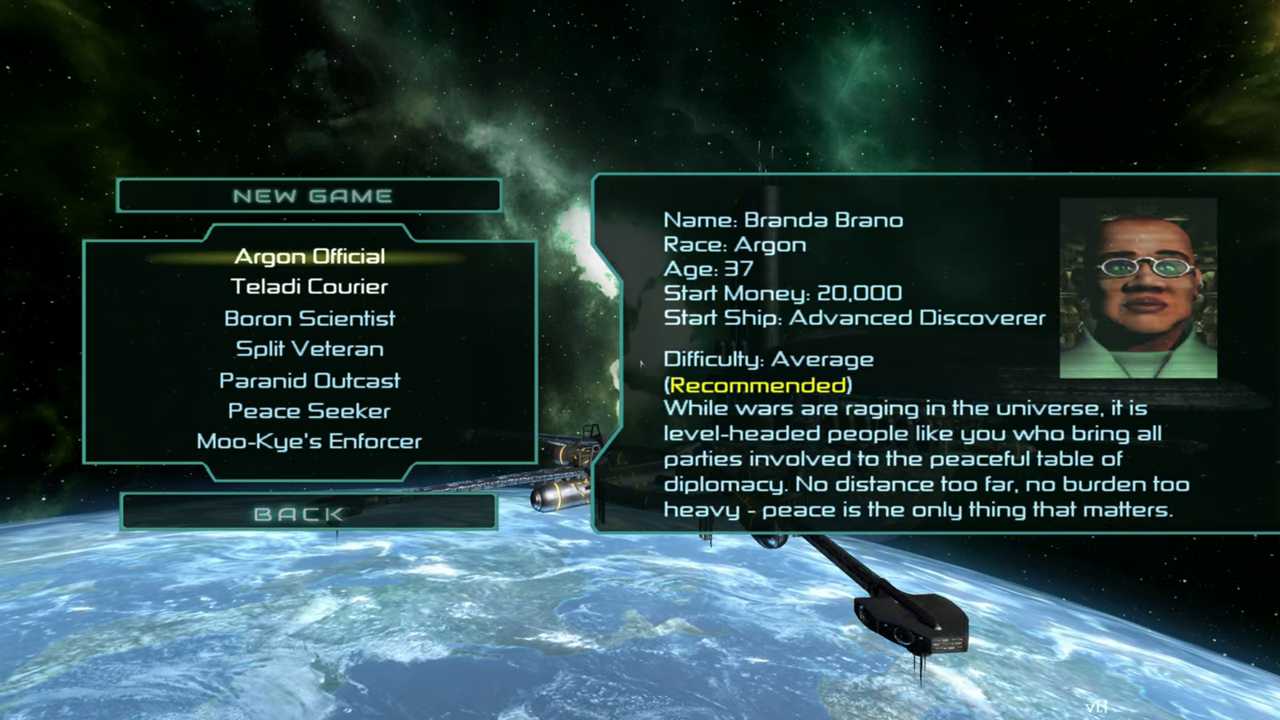
{"action": "left_click", "coordinate": [312, 284]}
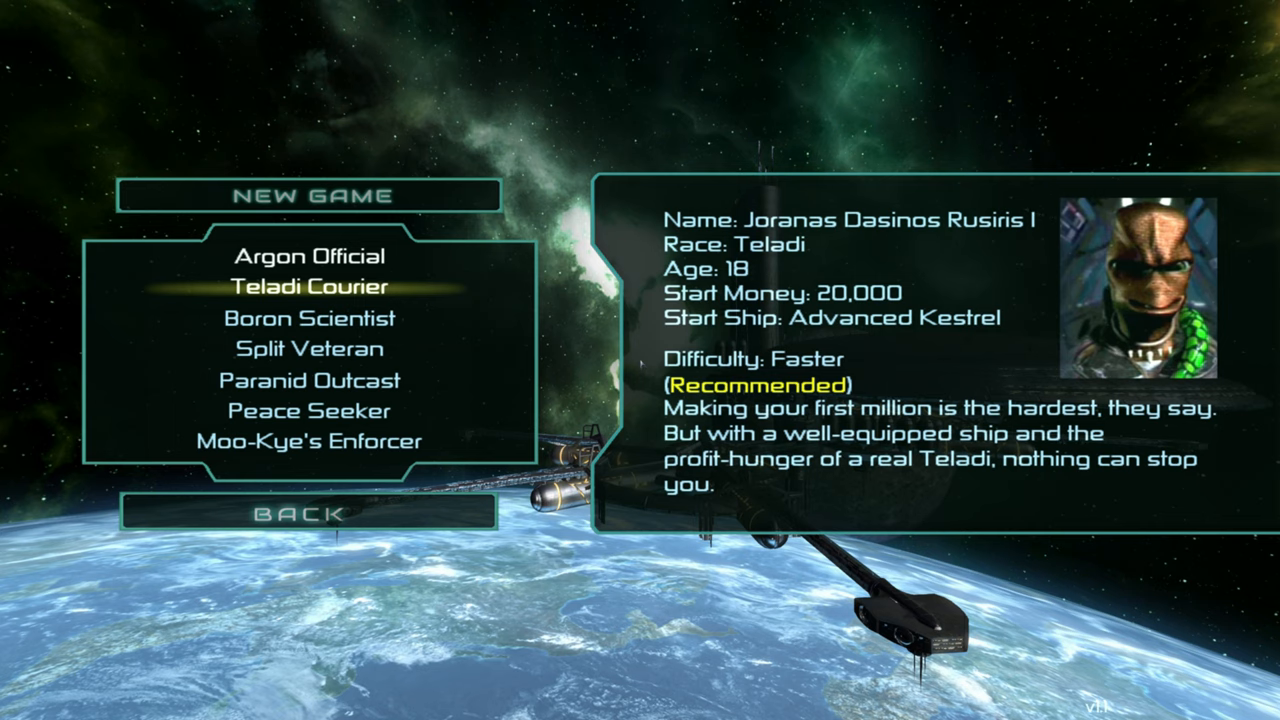
{"action": "left_click", "coordinate": [308, 256]}
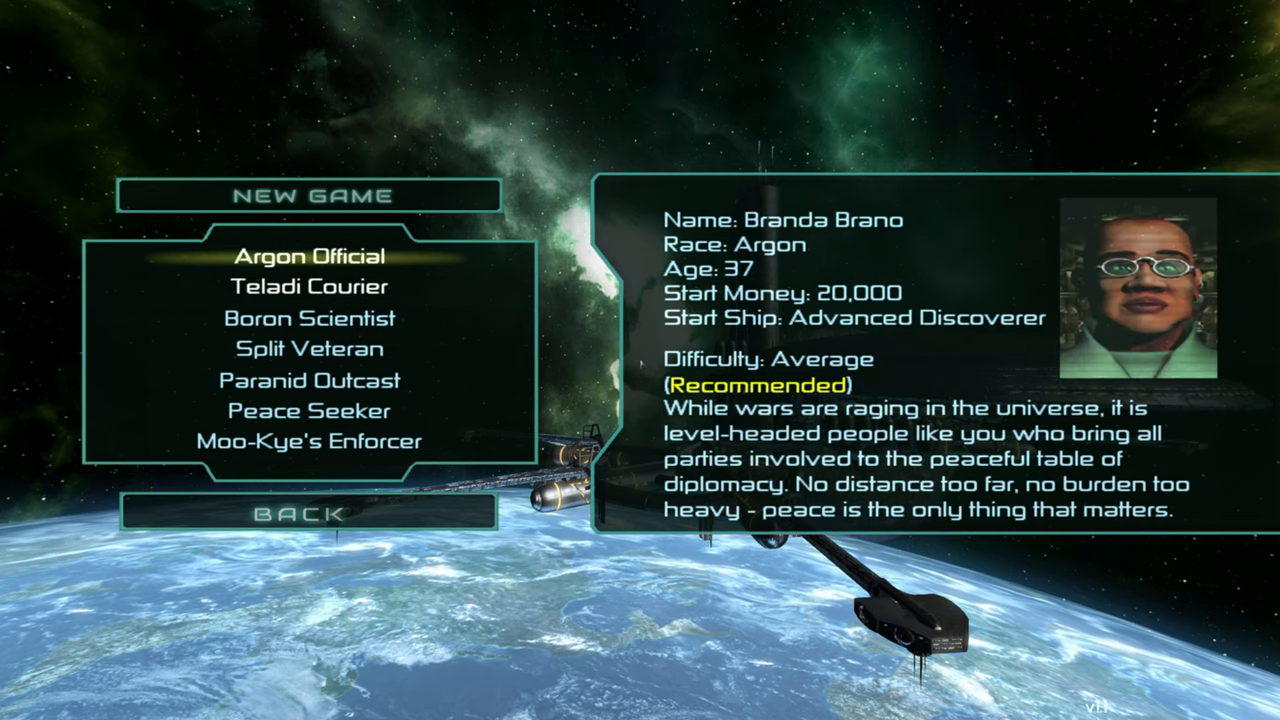
{"action": "left_click", "coordinate": [308, 318]}
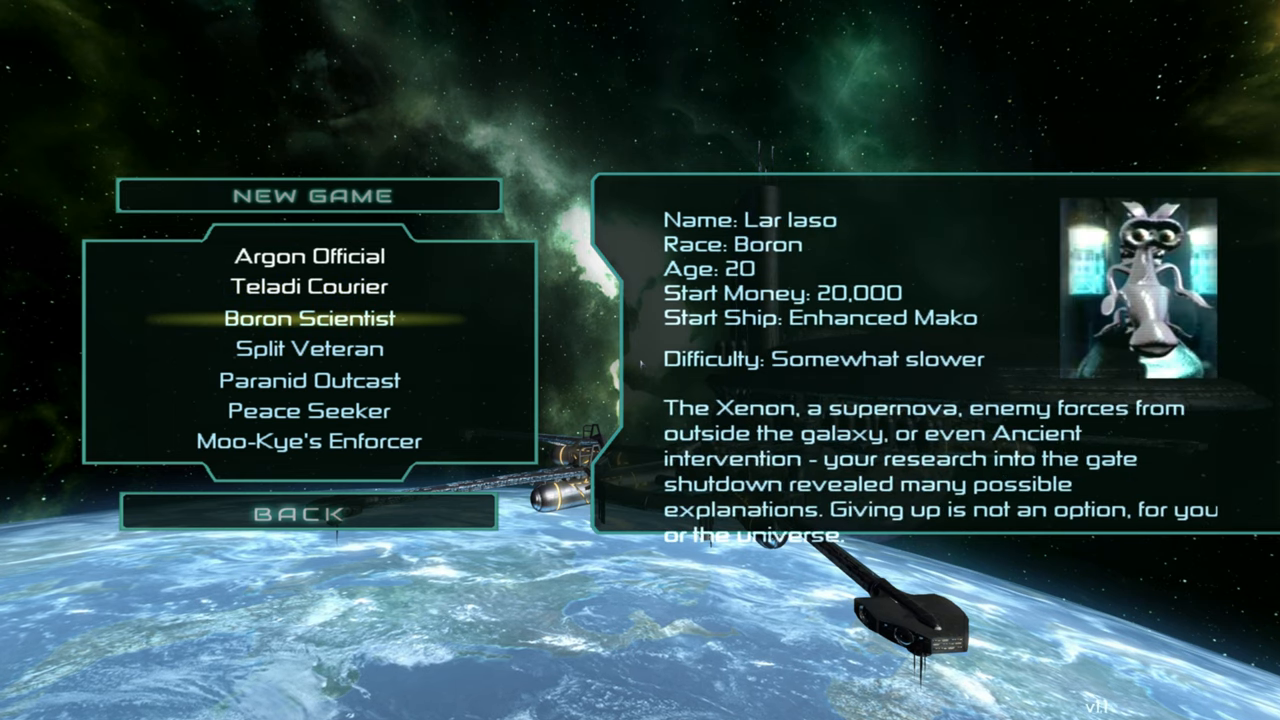
{"action": "left_click", "coordinate": [308, 256]}
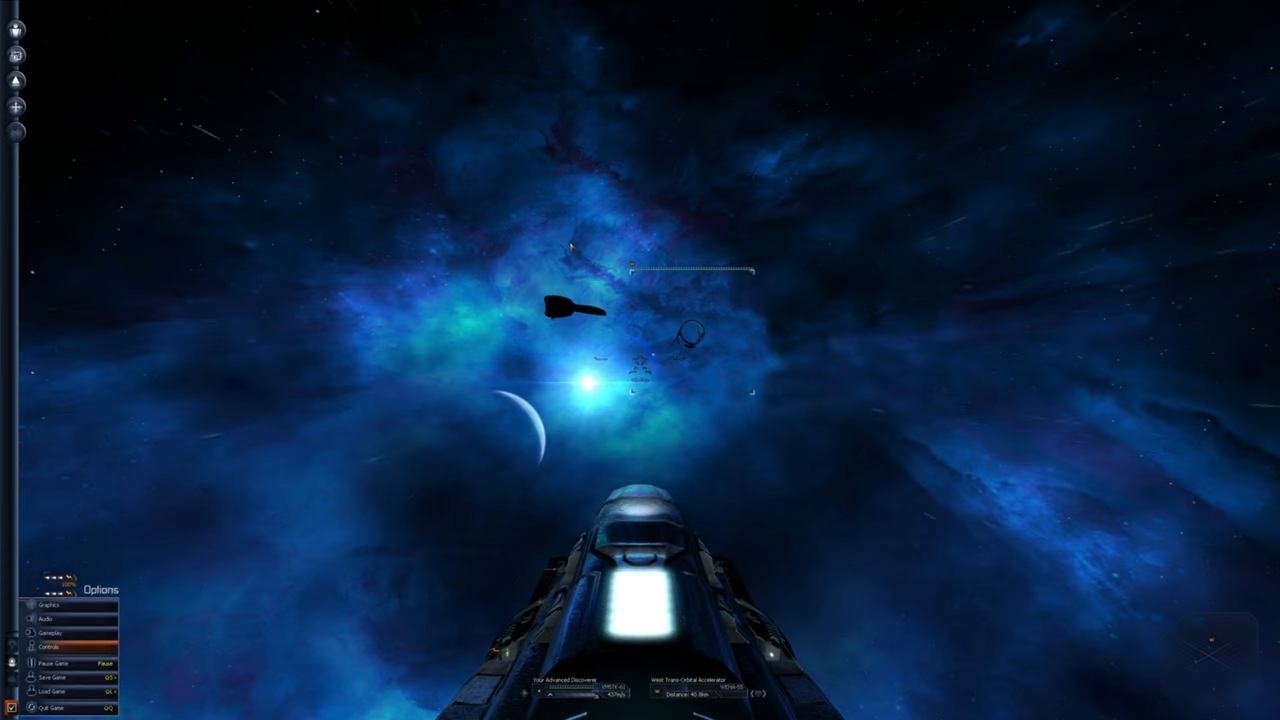
- Show the Weapon Control overview of the ship's lasers, shields and weapon settings
{"action": "left_click", "coordinate": [46, 620]}
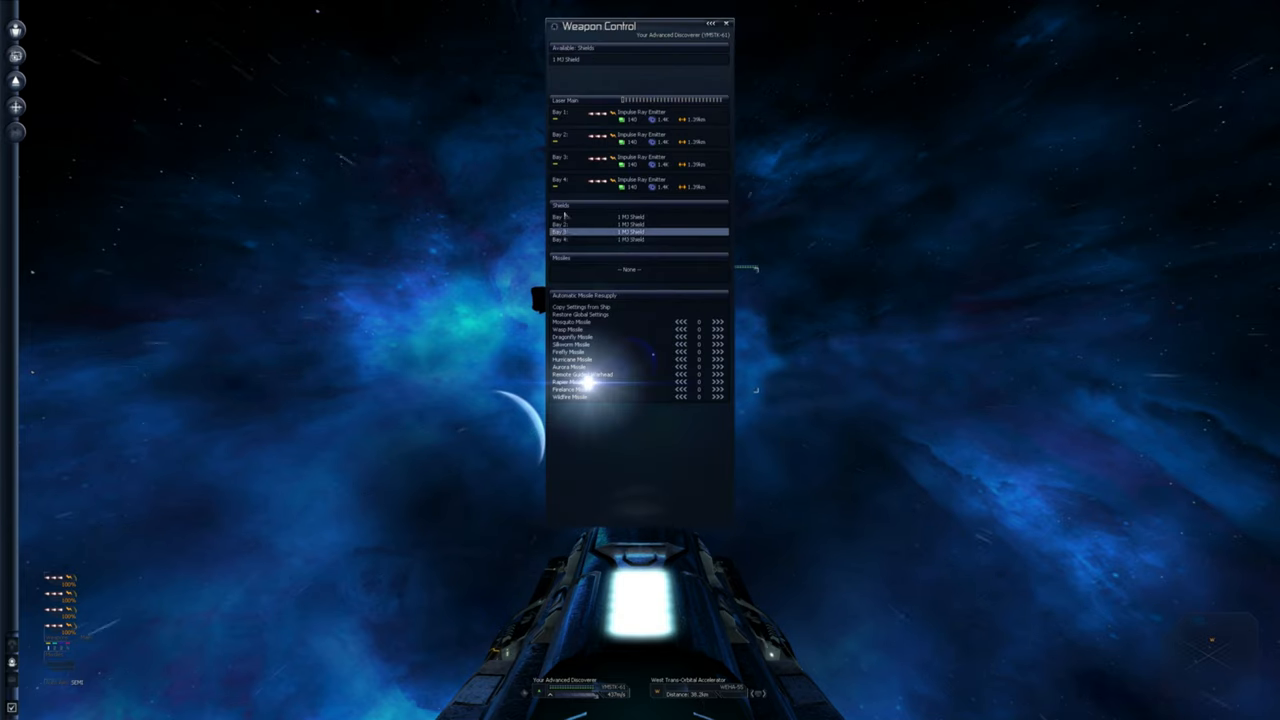
- Dismiss the Weapon Control overview to get back to the cockpit view
{"action": "right_click", "coordinate": [620, 112]}
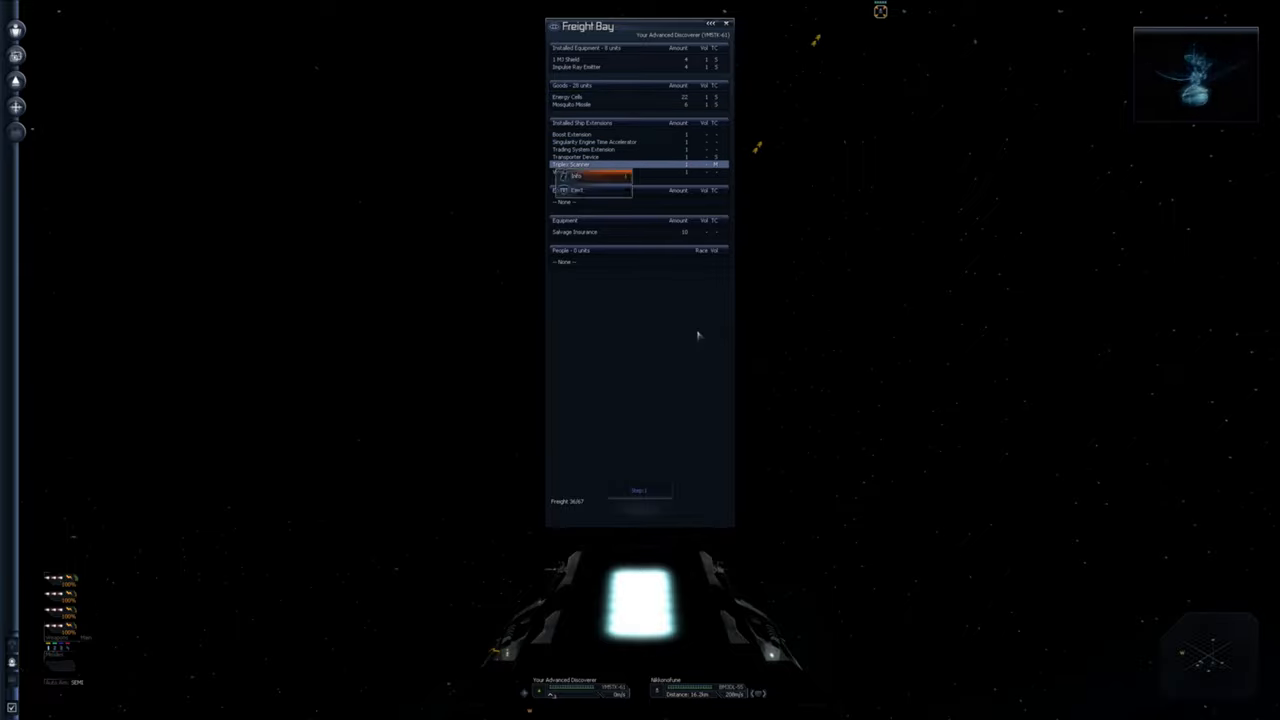
- Select the Triplex Scanner in the freight bay to view its description and average price
{"action": "left_click", "coordinate": [576, 176]}
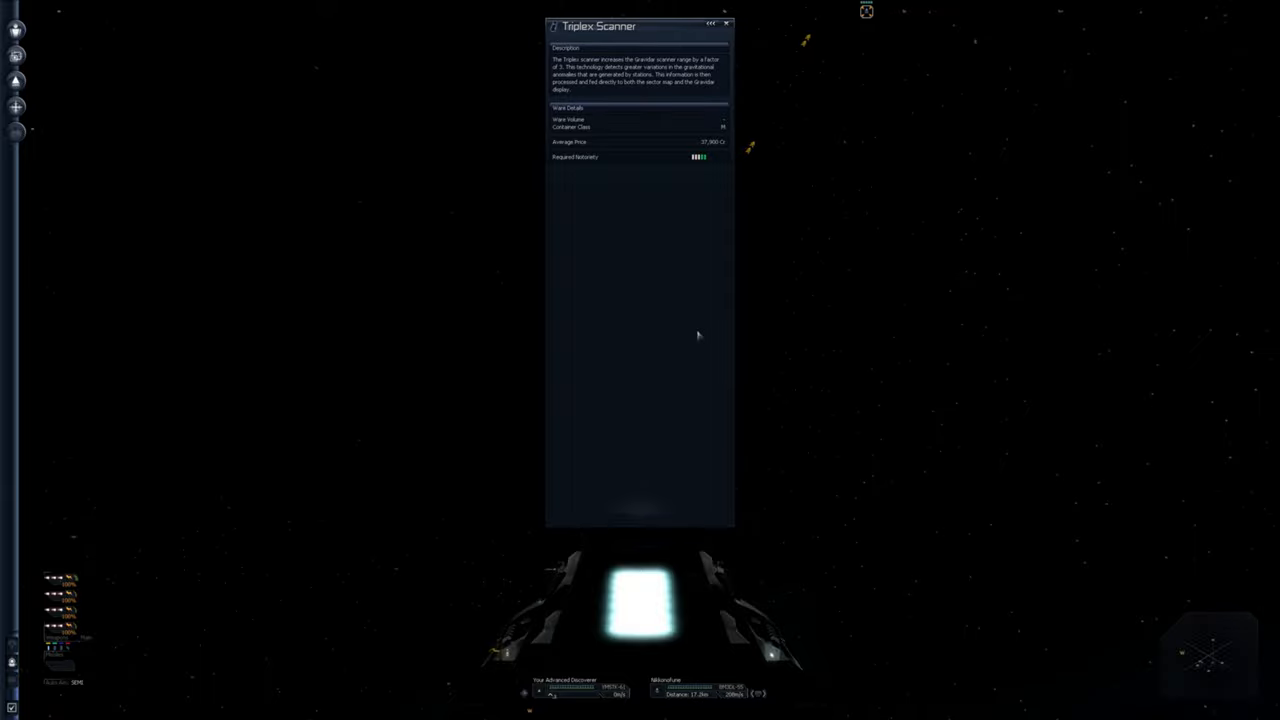
- Close the scanner's info page so the Comm conversation can begin
{"action": "left_click", "coordinate": [726, 24]}
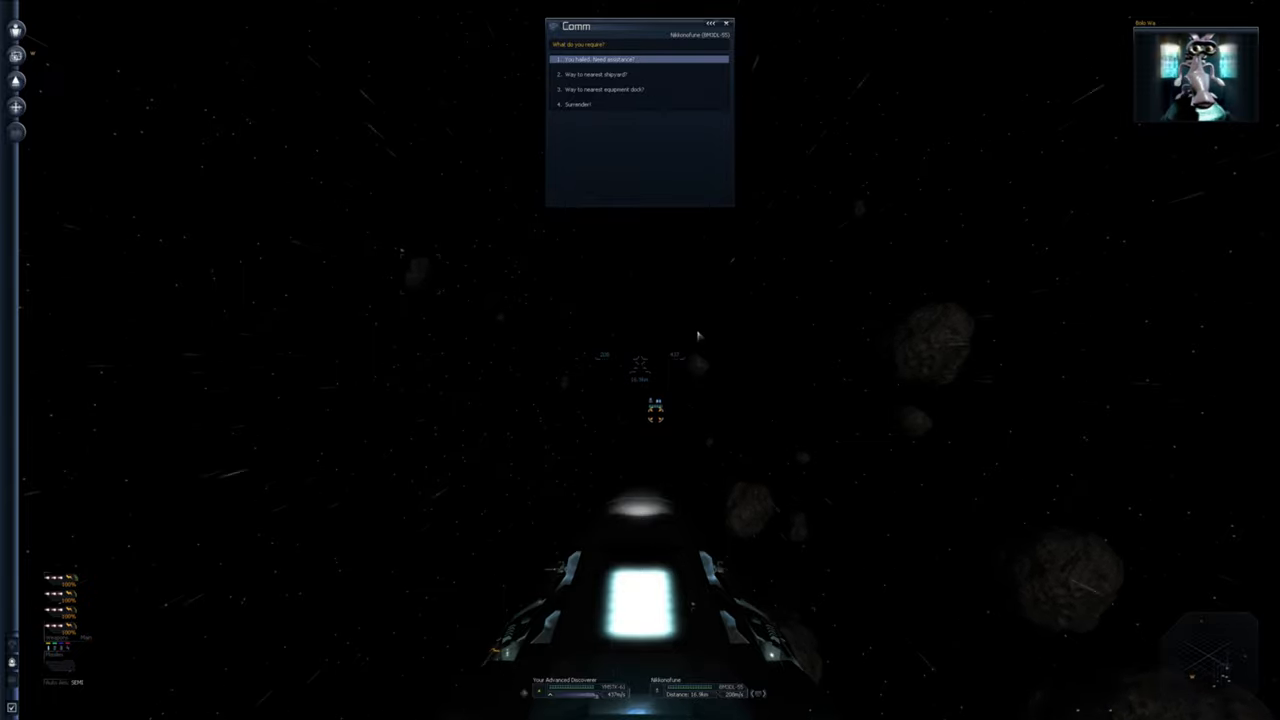
- Ask the contact's first request, read past its long reply and end the conversation
{"action": "left_click", "coordinate": [602, 58]}
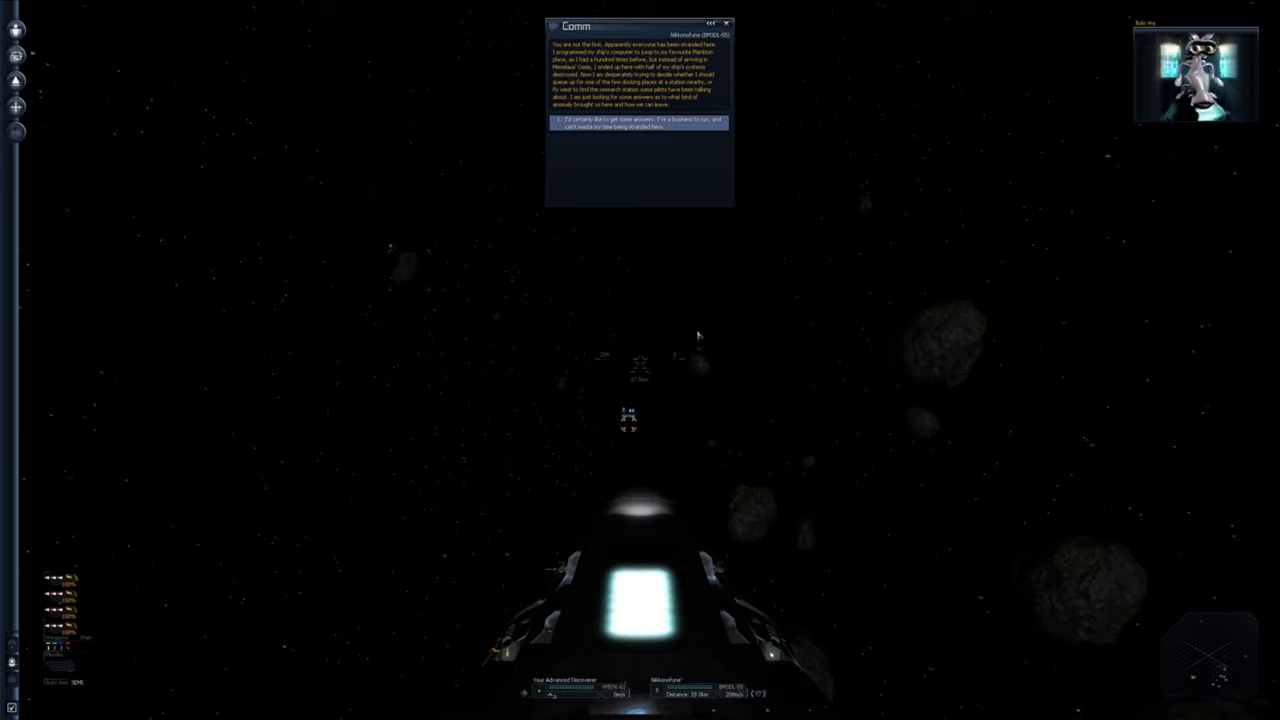
{"action": "left_click", "coordinate": [638, 122]}
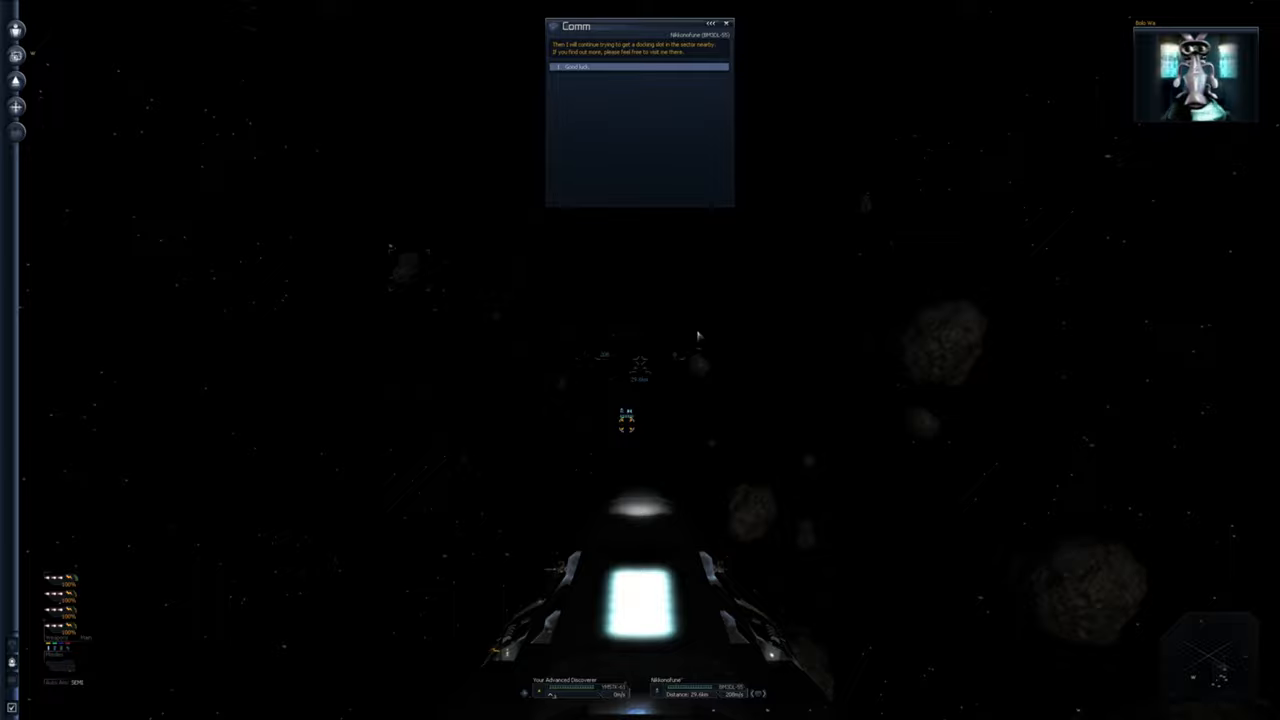
{"action": "left_click", "coordinate": [726, 22]}
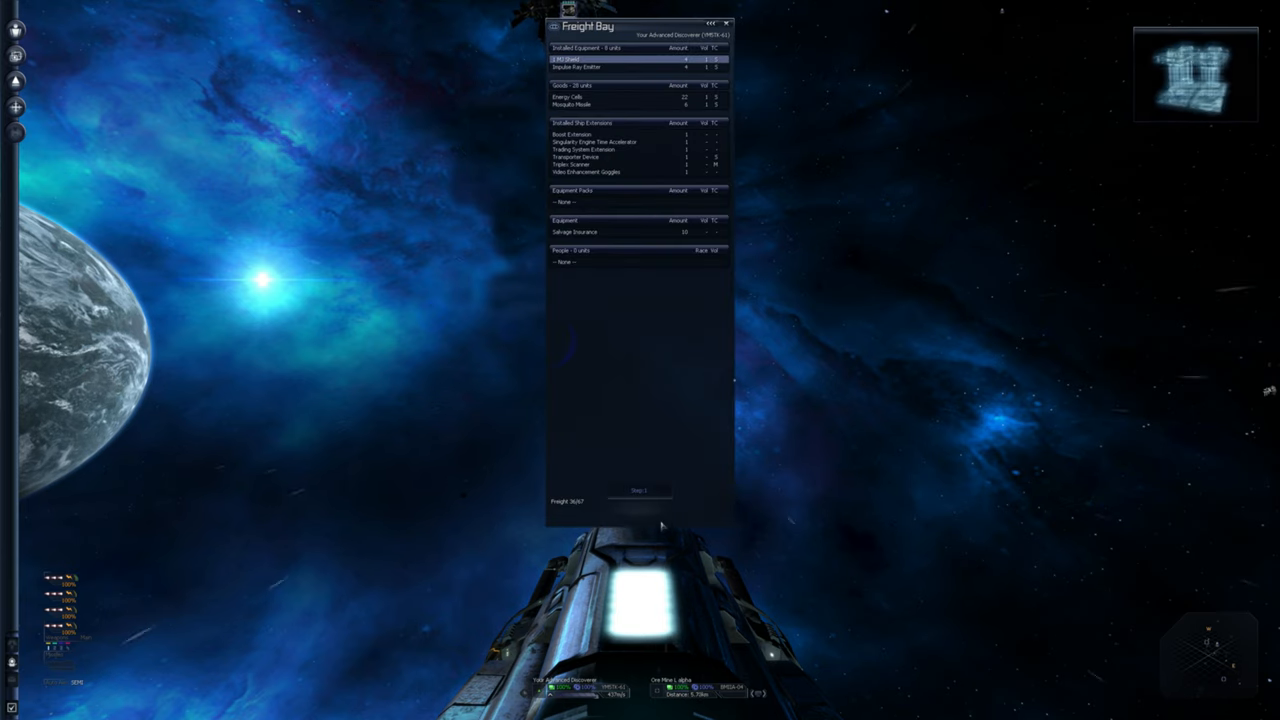
- Inspect one more cargo item, leave the freight bay and engage SETA time acceleration
{"action": "left_click", "coordinate": [596, 140]}
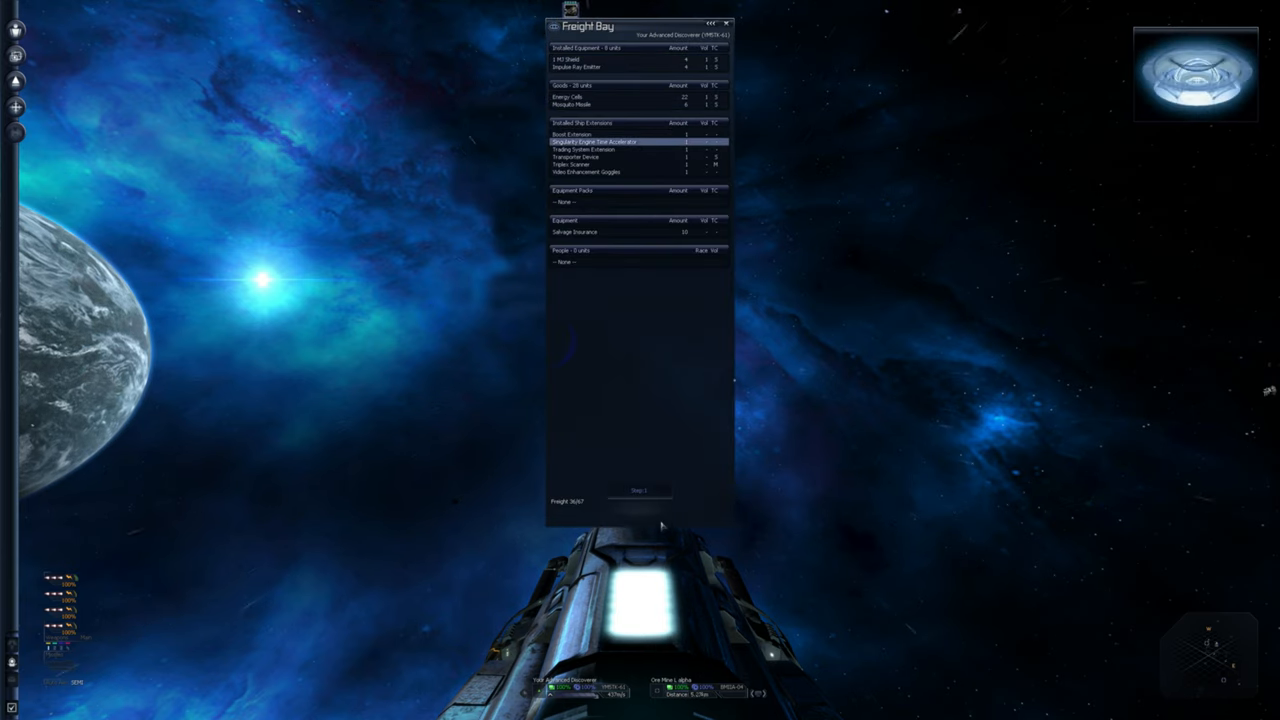
{"action": "left_click", "coordinate": [726, 24]}
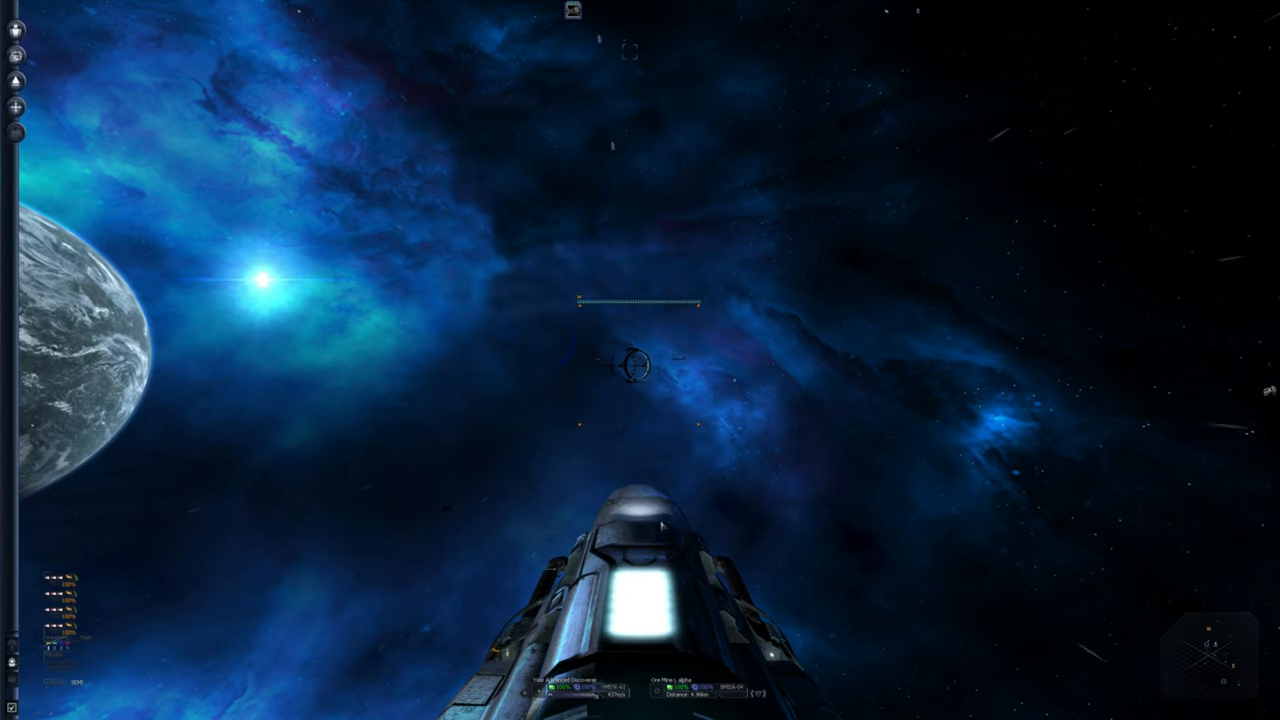
{"action": "key", "text": "j"}
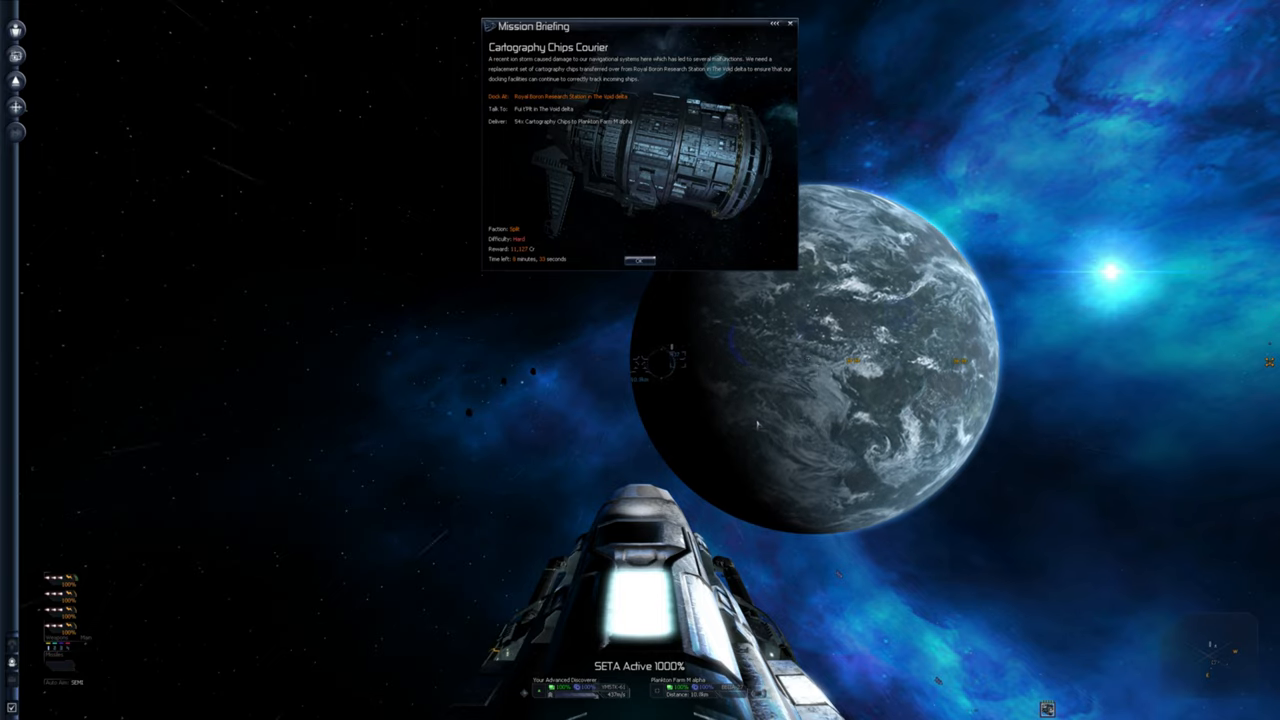
- Accept the Cartography Chips Courier mission from its briefing
{"action": "left_click", "coordinate": [790, 24]}
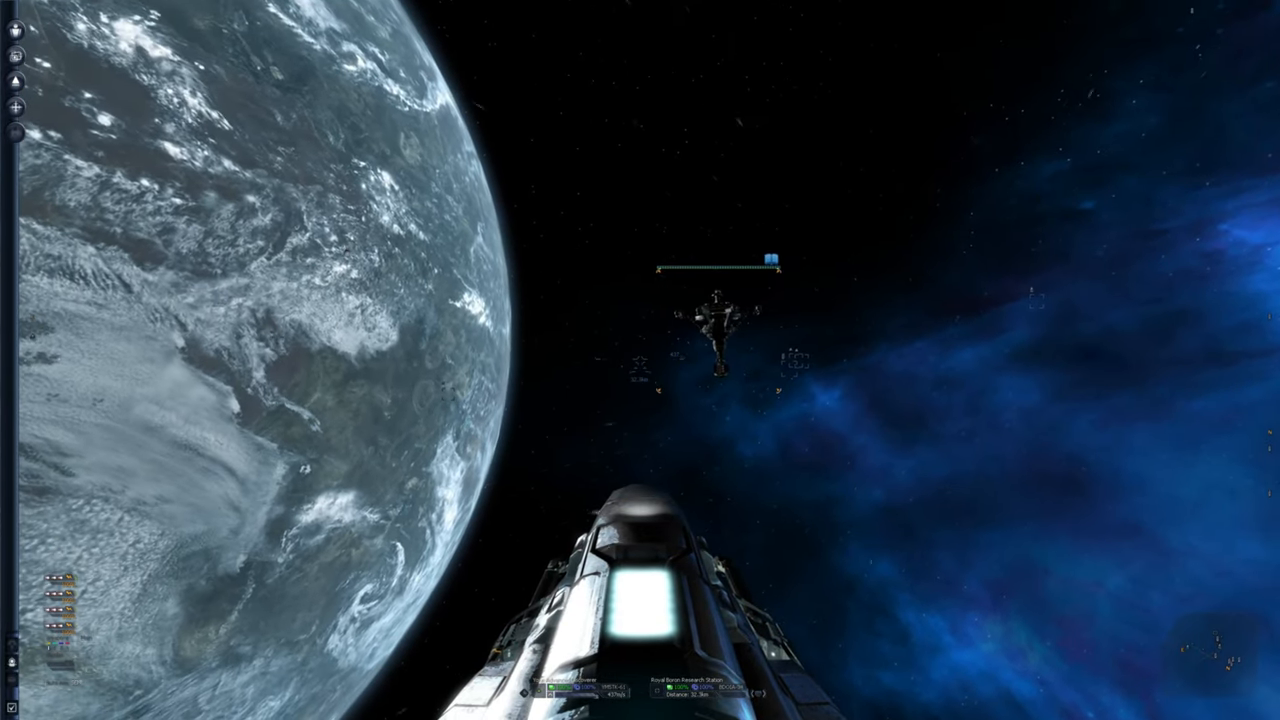
- Hail the nearby research station to bring up its Comm request list
{"action": "key", "text": "j"}
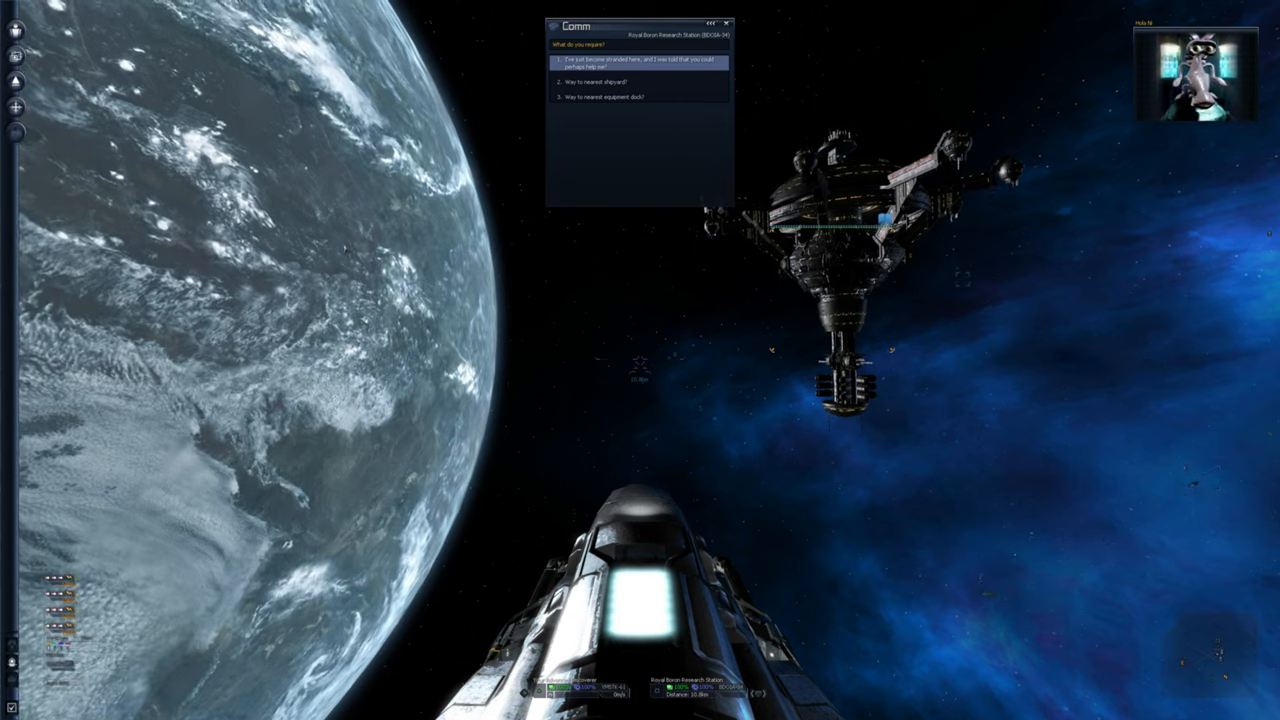
- Answer the station's comm message, continuing through each reply until the conversation ends
{"action": "left_click", "coordinate": [640, 60]}
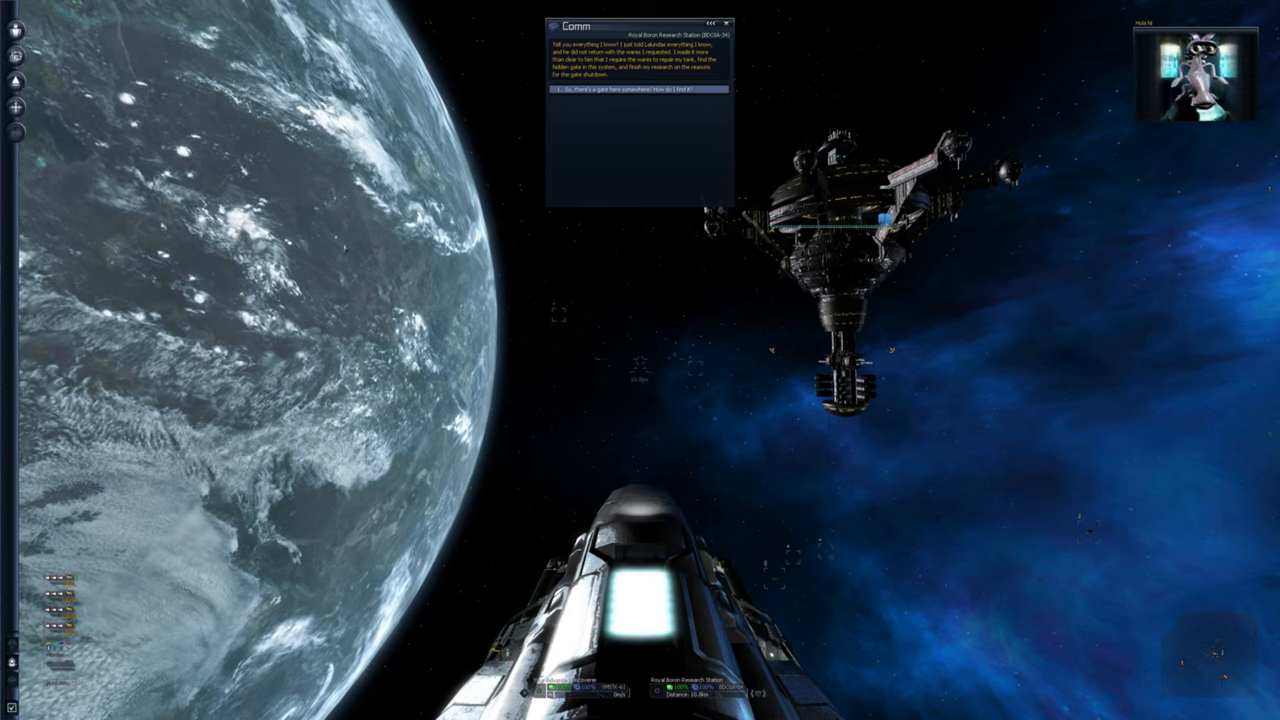
{"action": "left_click", "coordinate": [638, 98]}
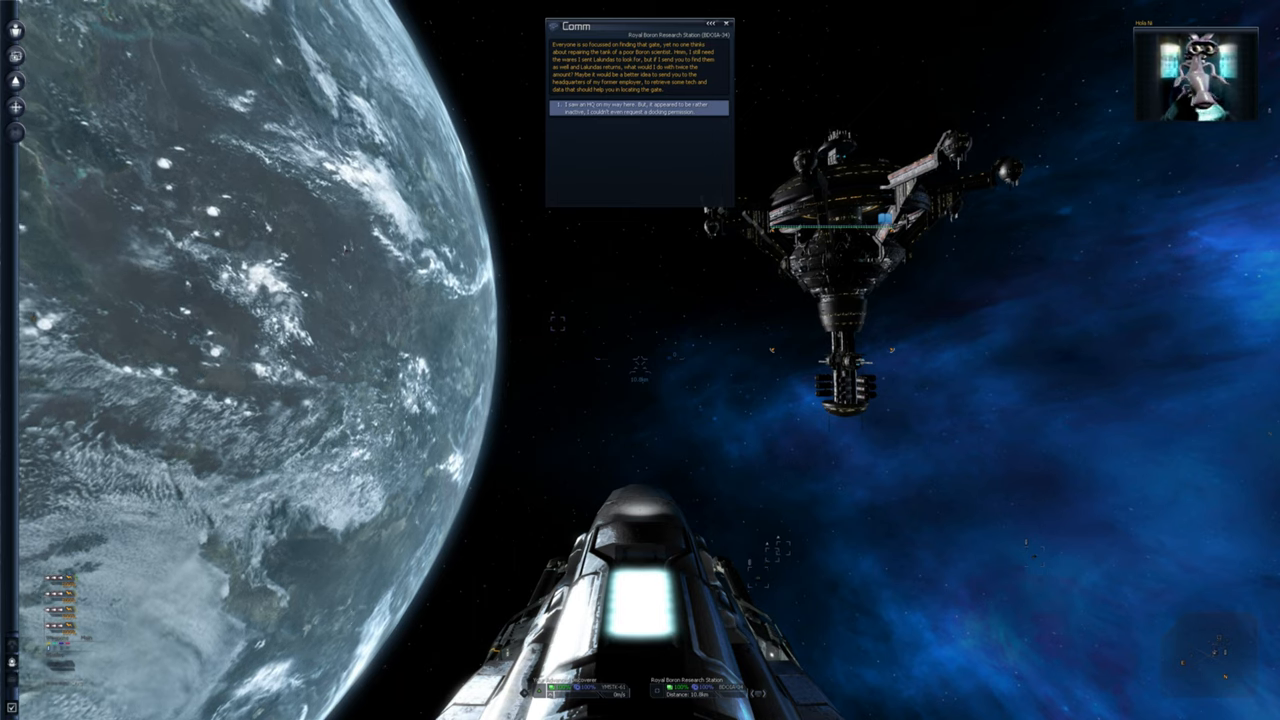
{"action": "left_click", "coordinate": [638, 108]}
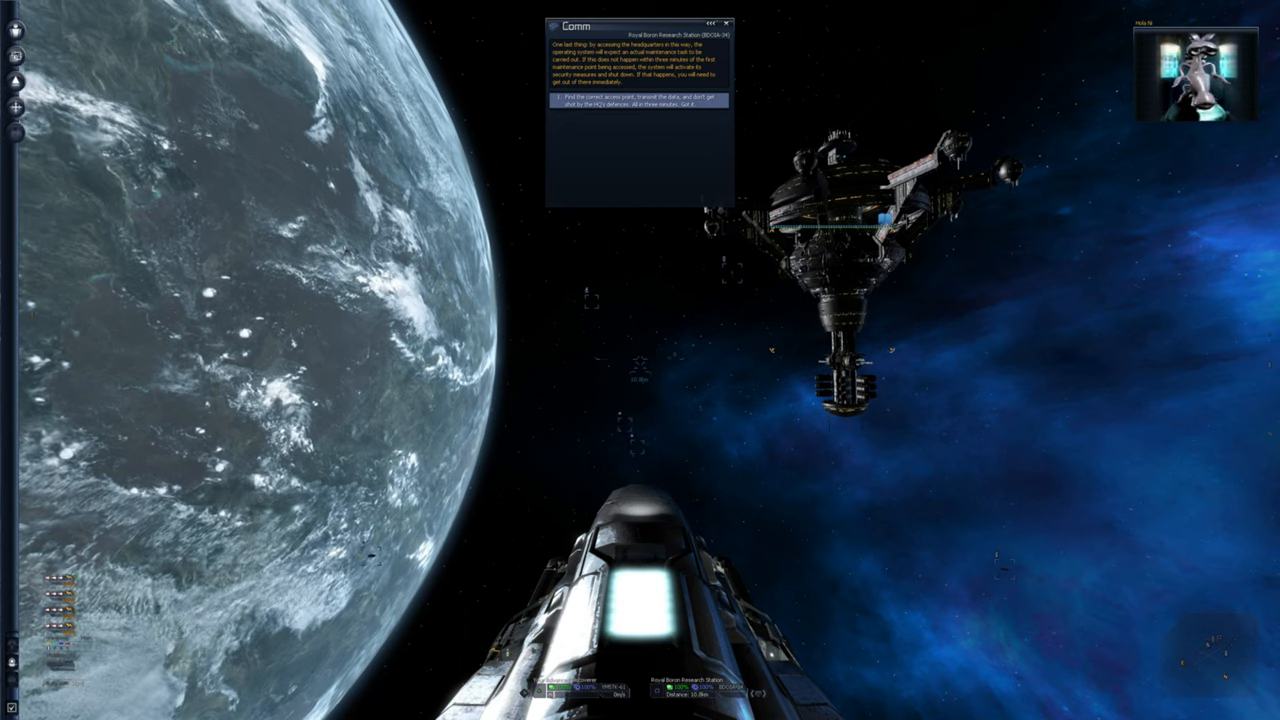
{"action": "left_click", "coordinate": [724, 22]}
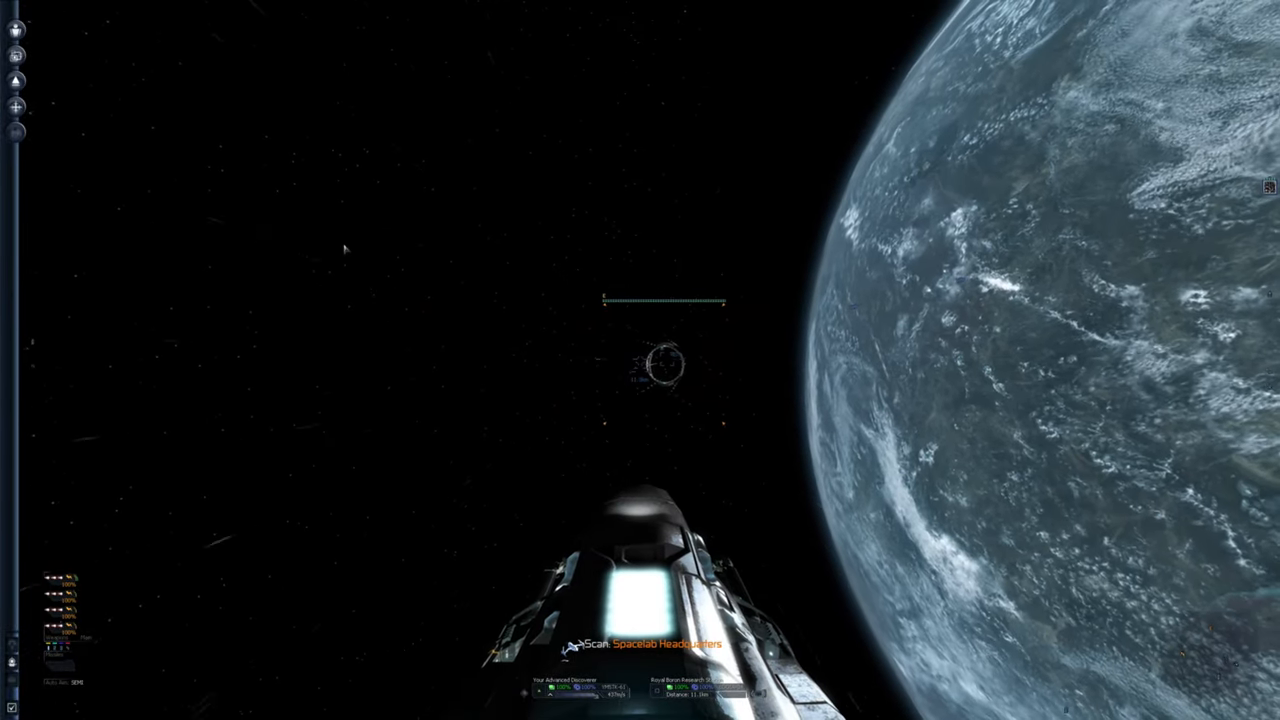
- Read through the incoming message before bringing up The Void epsilon sector map
{"action": "key", "text": "j"}
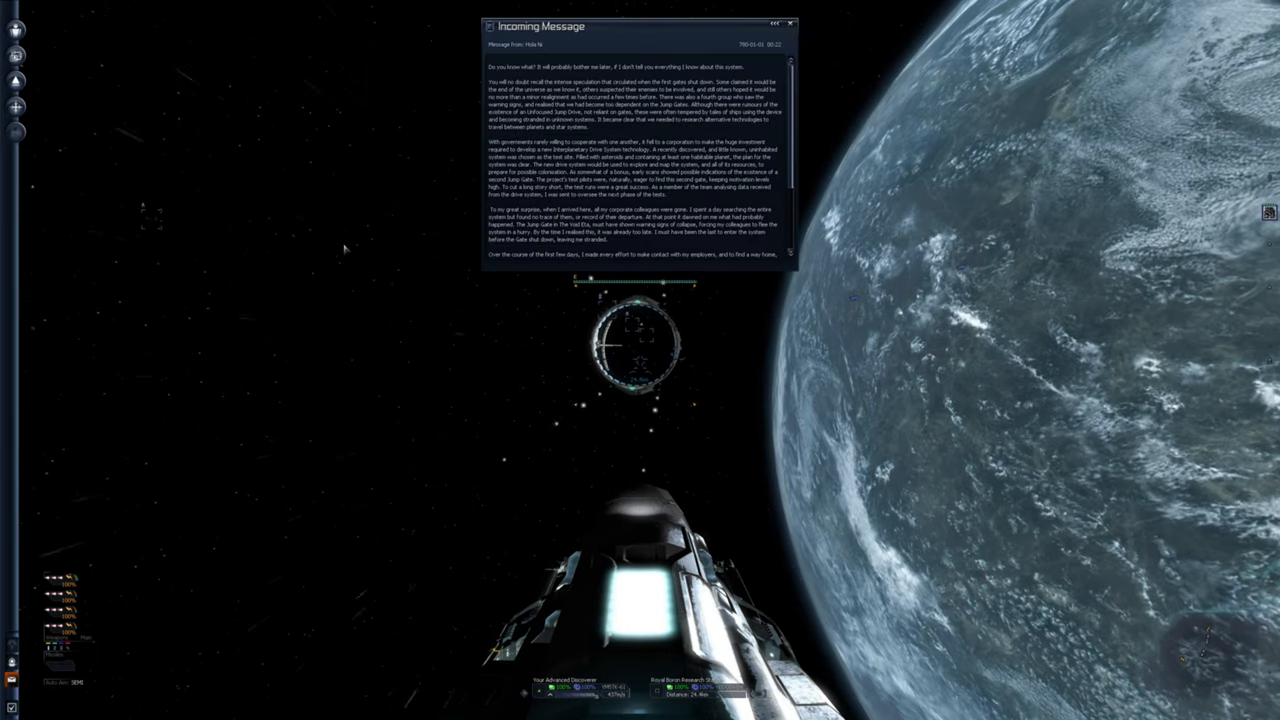
{"action": "scroll", "scroll_direction": "down", "scroll_amount": 3}
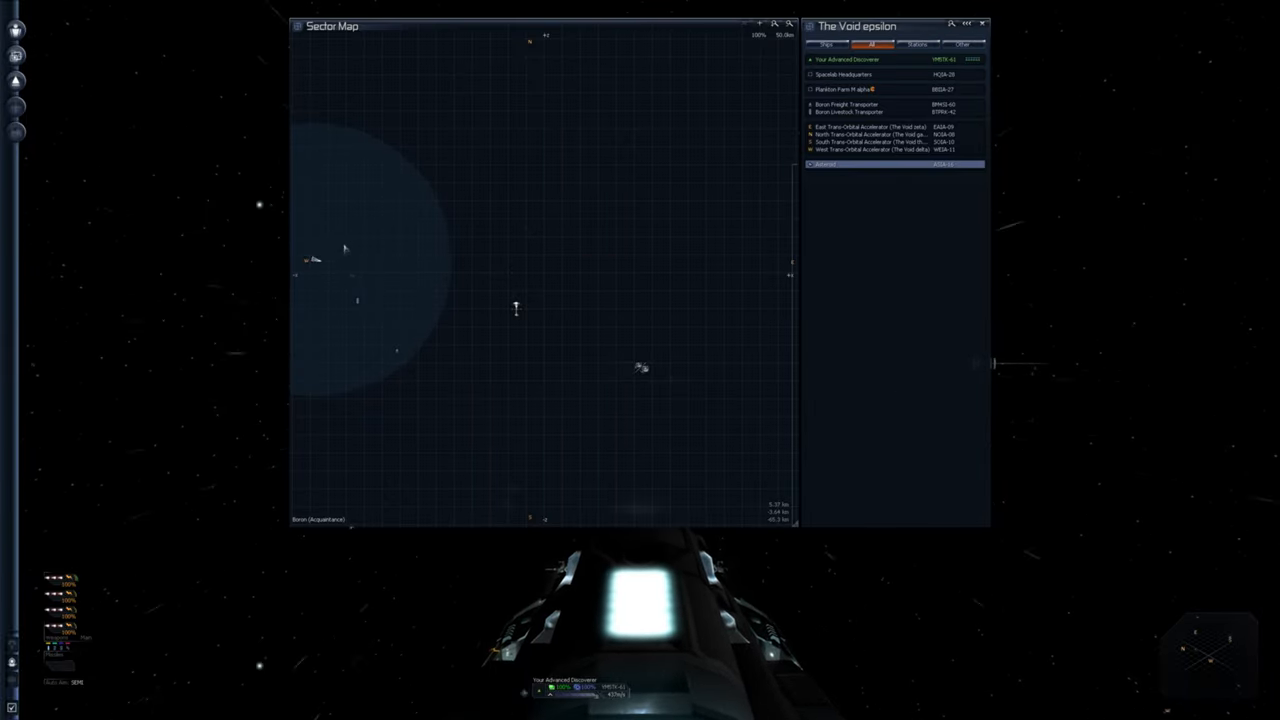
- Close the sector map and fly the ship in among the station structures
{"action": "left_click", "coordinate": [870, 148]}
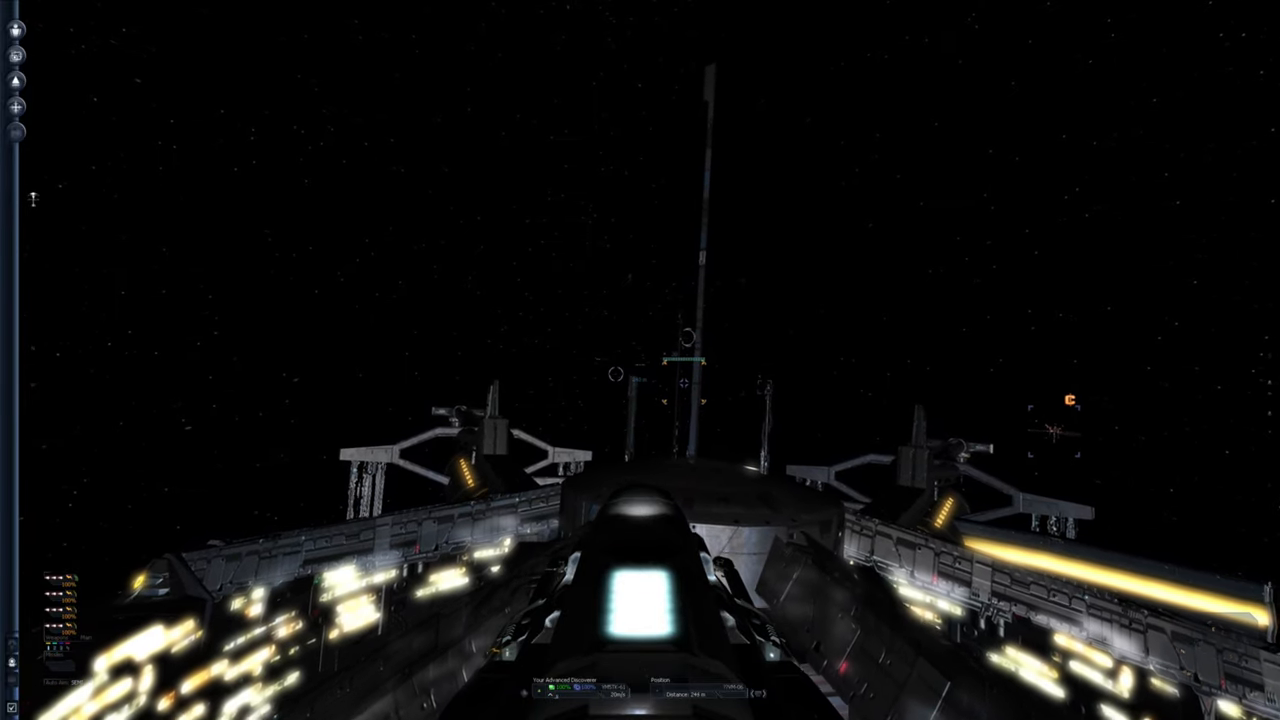
{"action": "mouse_move", "coordinate": [640, 360]}
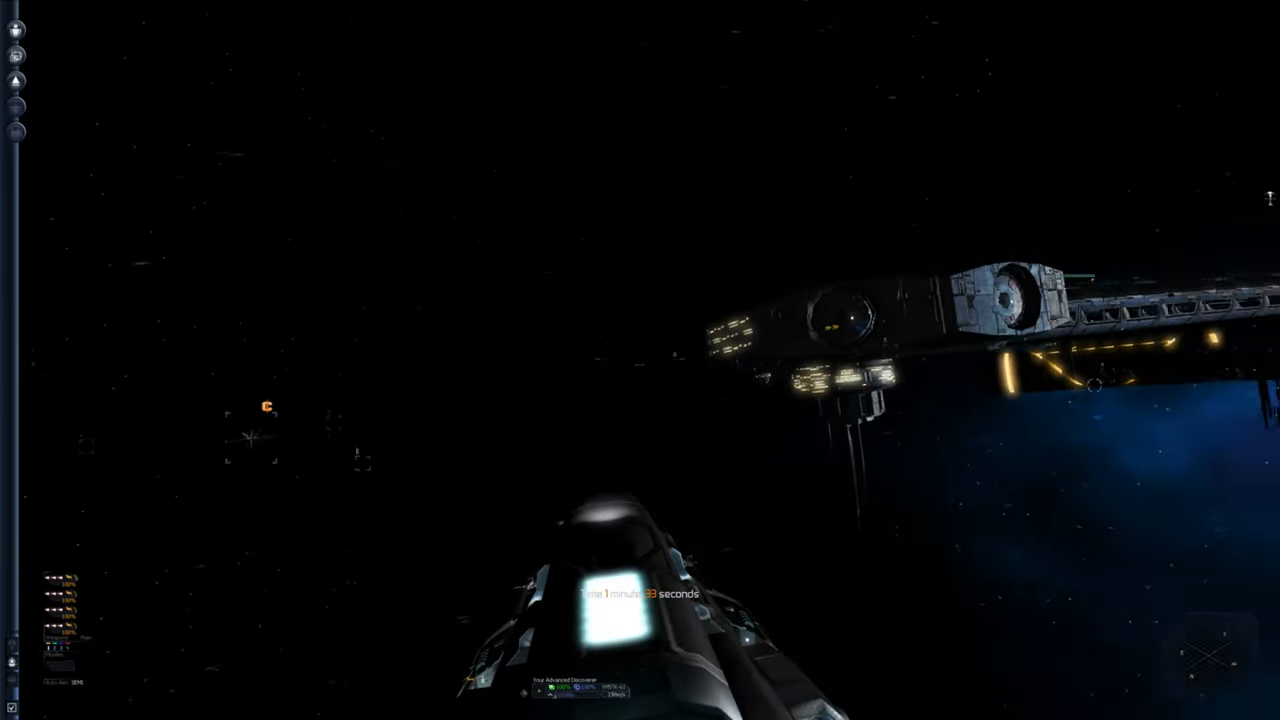
{"action": "mouse_move", "coordinate": [640, 360]}
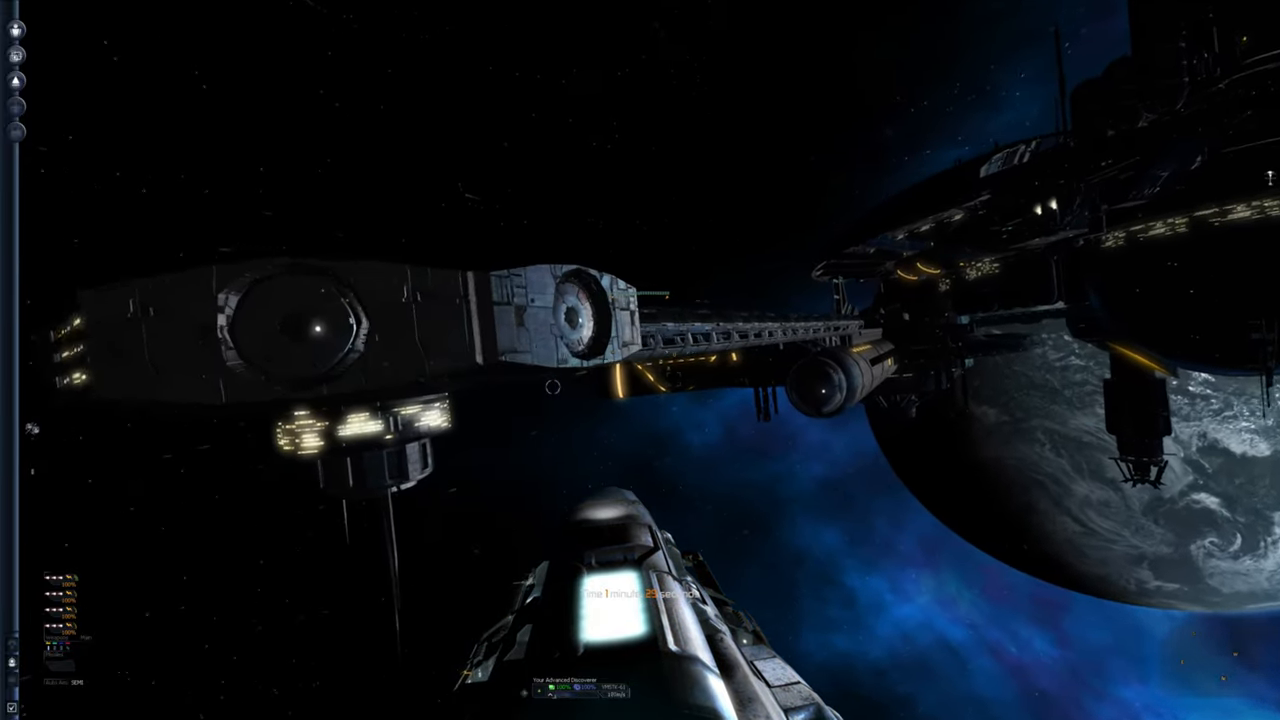
{"action": "mouse_move", "coordinate": [640, 360]}
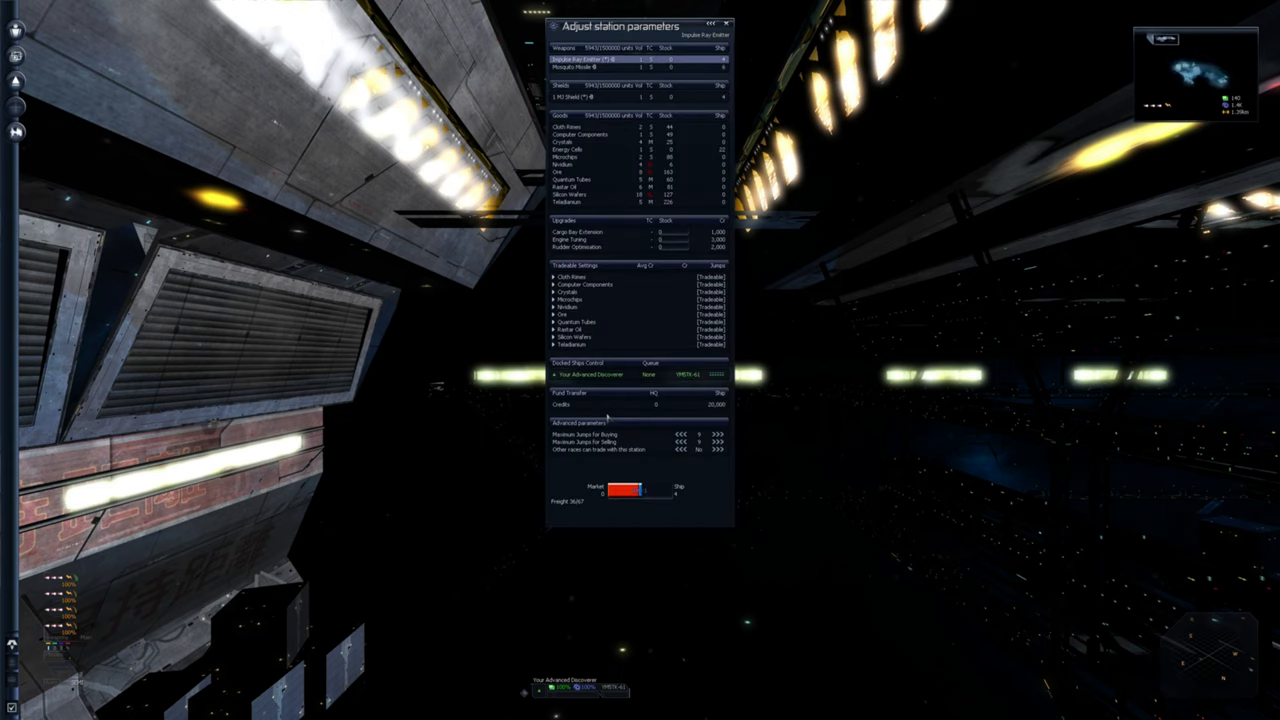
- Close the Adjust station parameters window while docked
{"action": "left_click", "coordinate": [600, 164]}
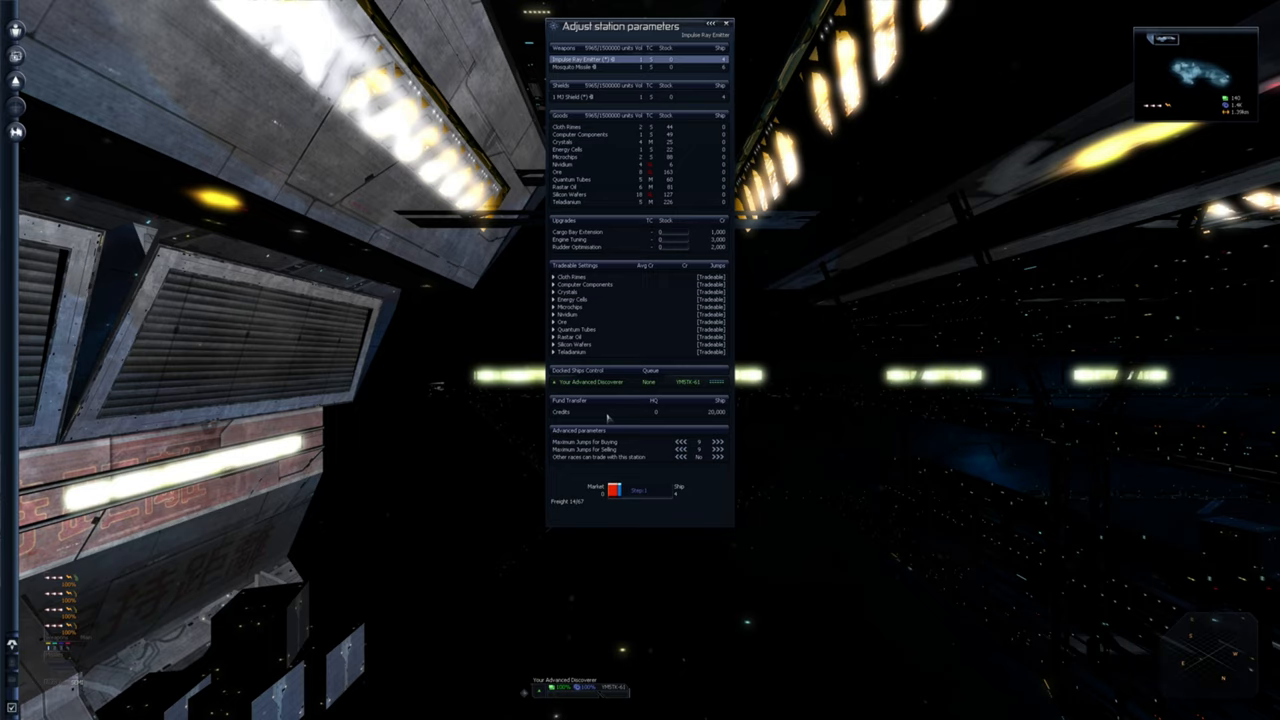
{"action": "left_click", "coordinate": [600, 96]}
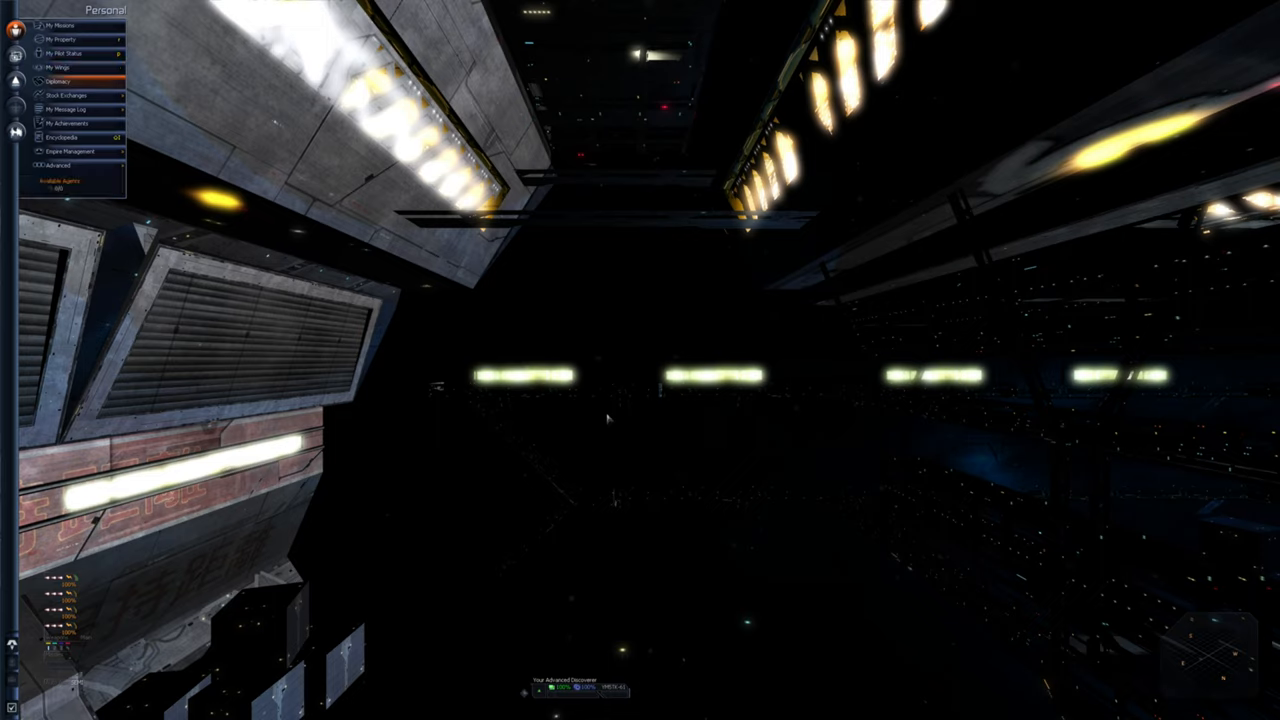
- Review Diplomacy and Espionage tasks and available agents, then collapse the player details
{"action": "left_click", "coordinate": [58, 80]}
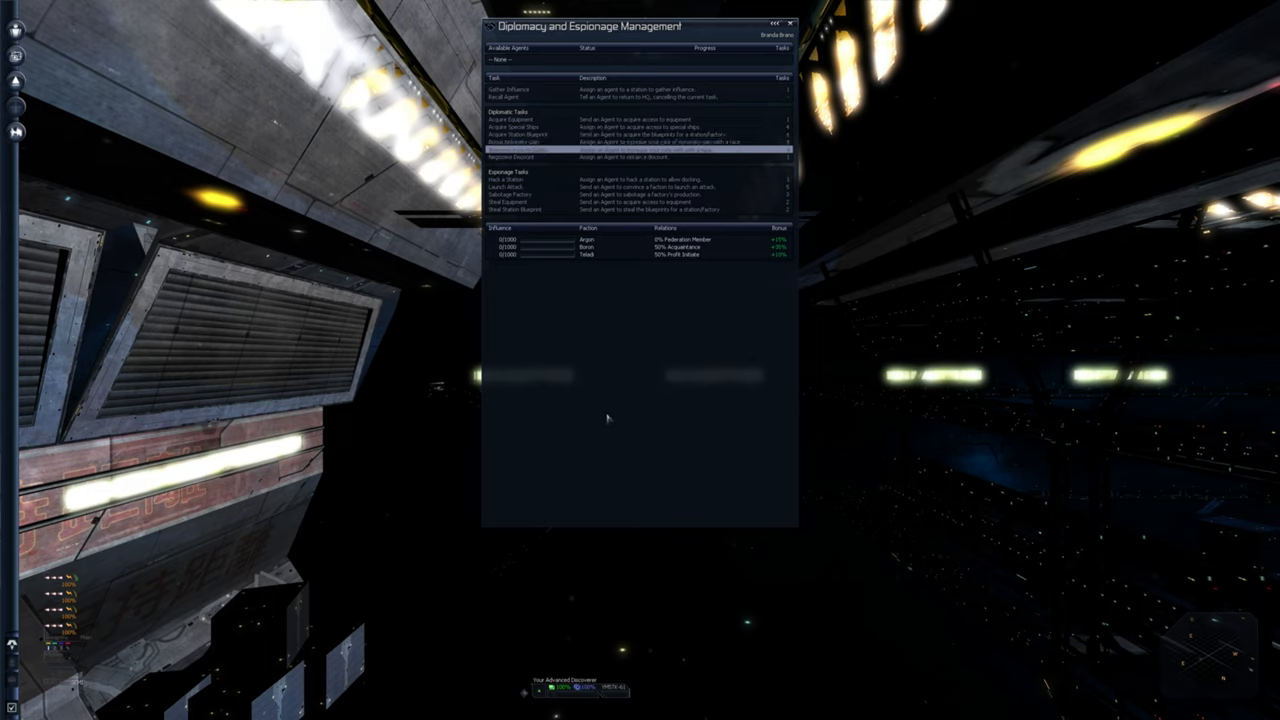
{"action": "left_click", "coordinate": [640, 180]}
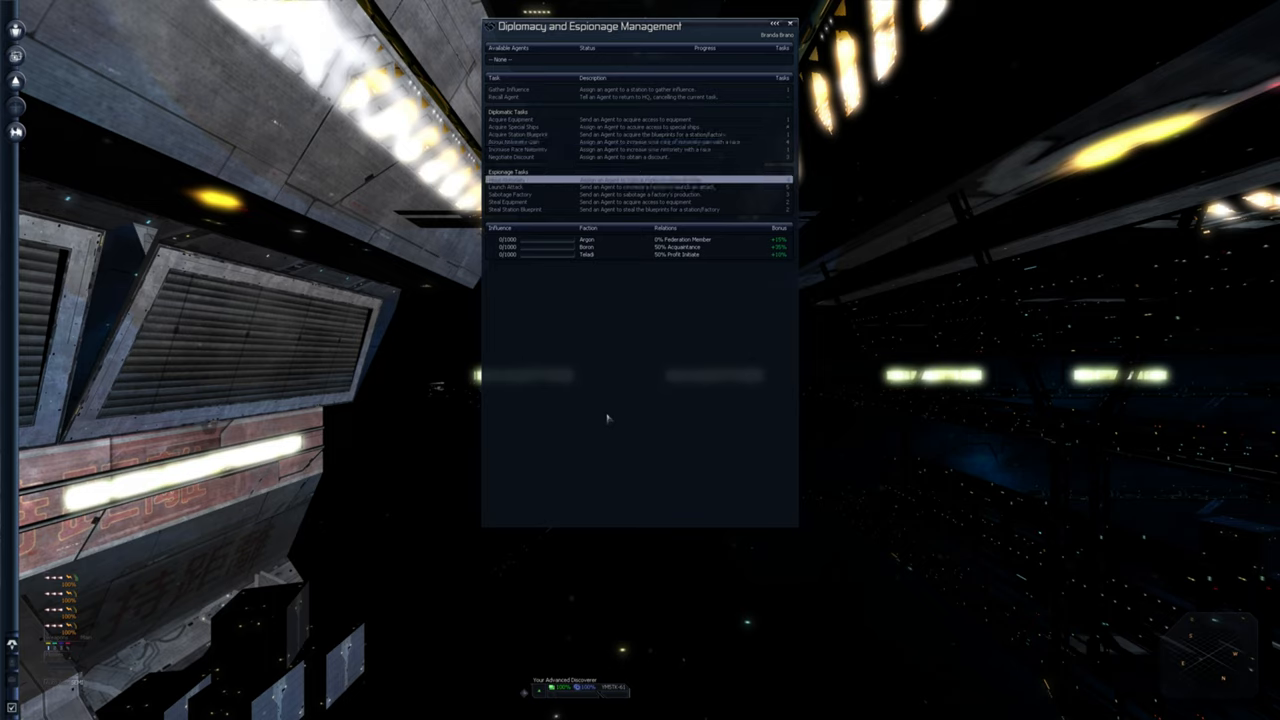
{"action": "left_click", "coordinate": [640, 180]}
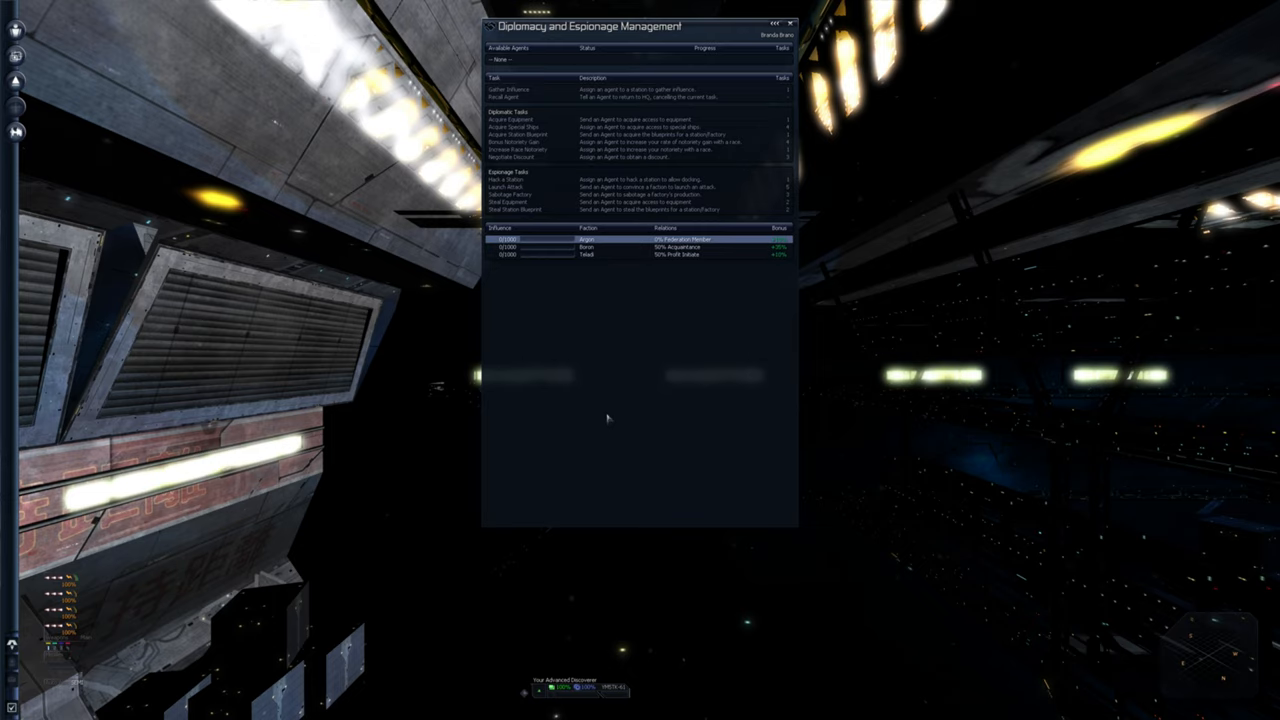
{"action": "left_click", "coordinate": [640, 248]}
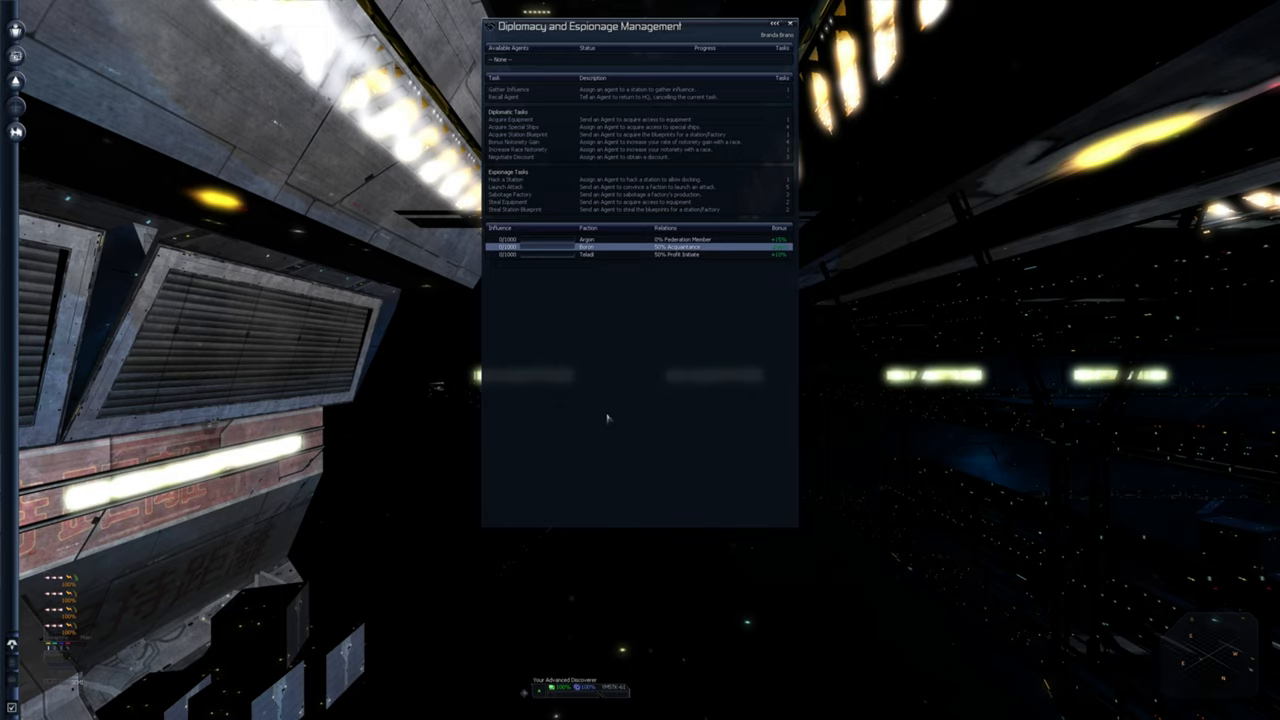
{"action": "left_click", "coordinate": [640, 252]}
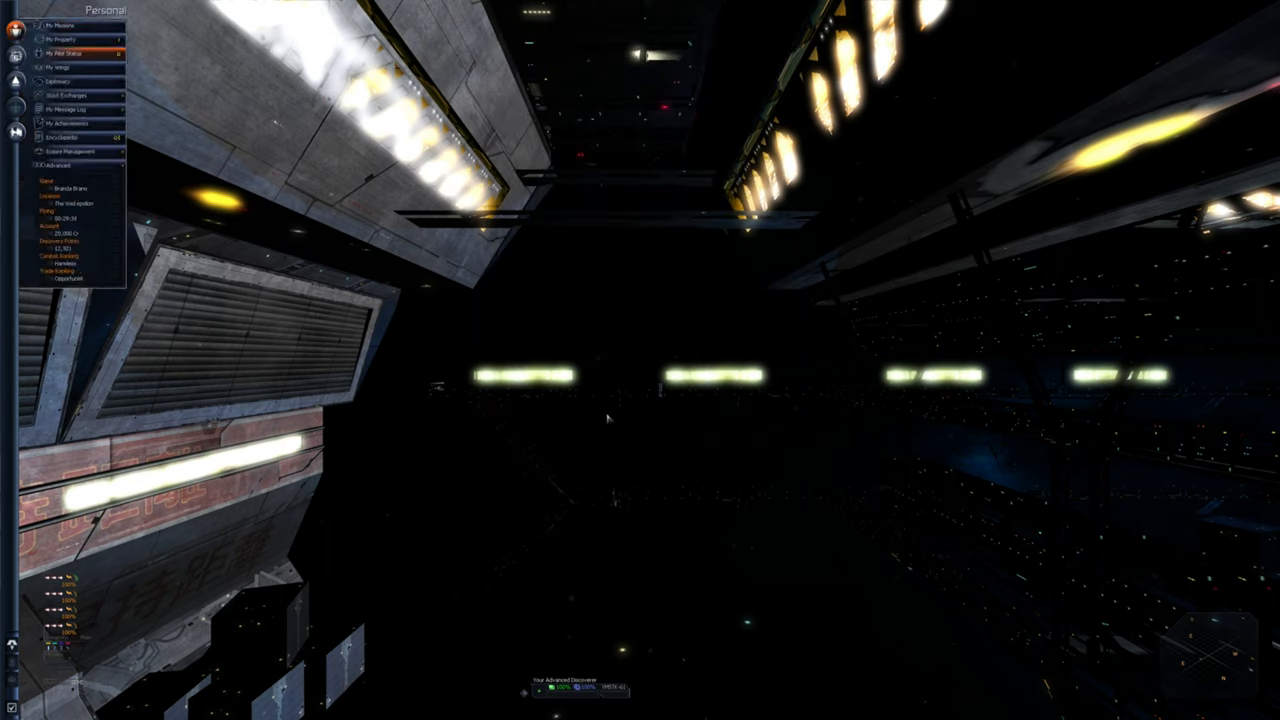
{"action": "left_click", "coordinate": [68, 96]}
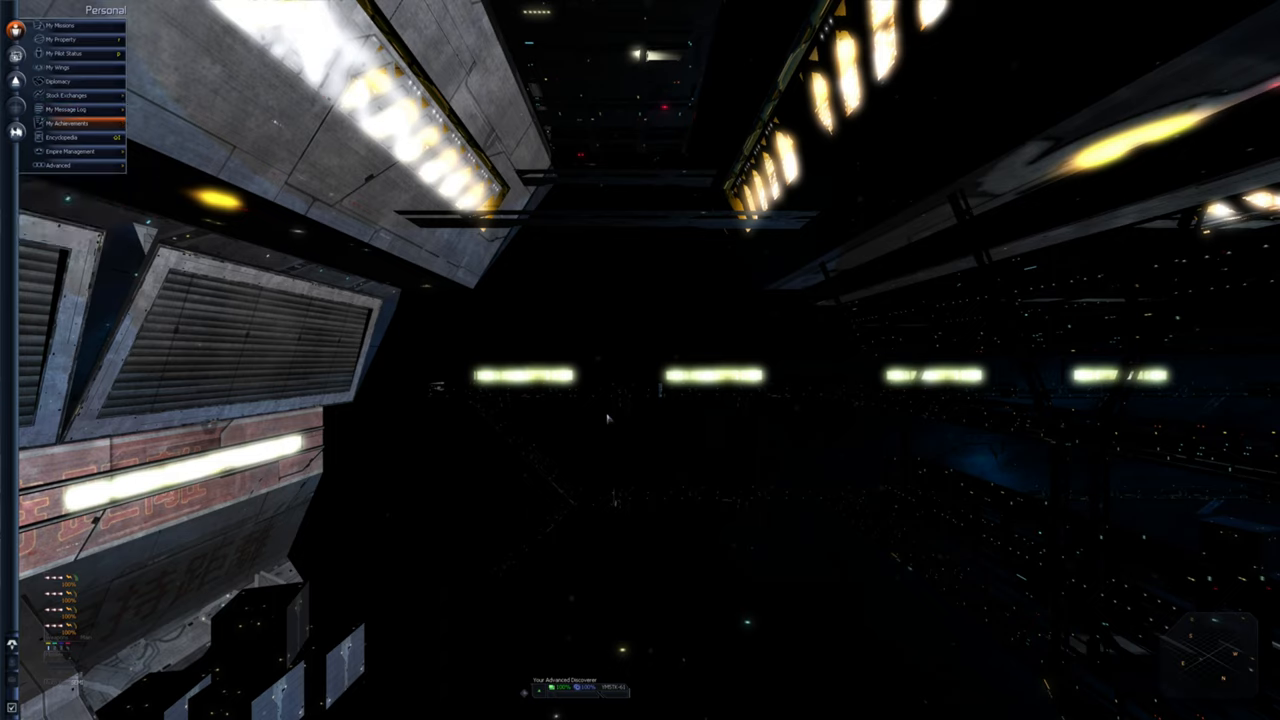
{"action": "left_click", "coordinate": [68, 124]}
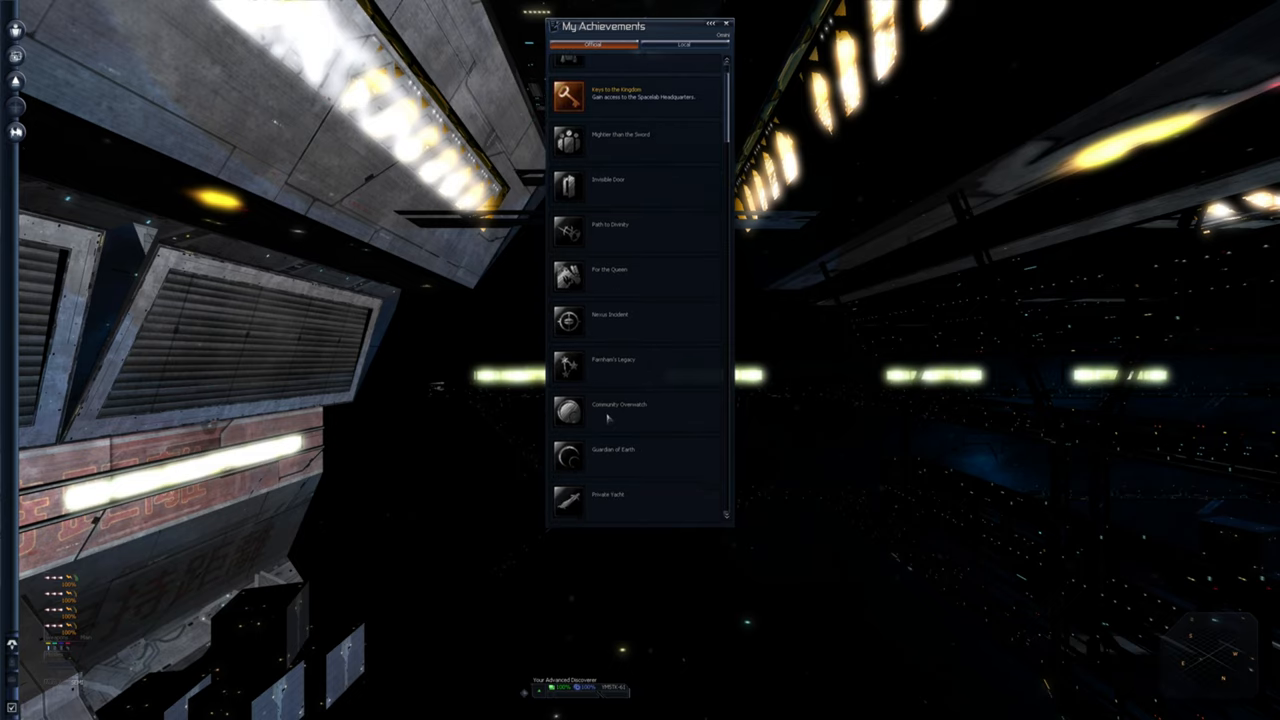
{"action": "scroll", "scroll_direction": "down", "scroll_amount": 3}
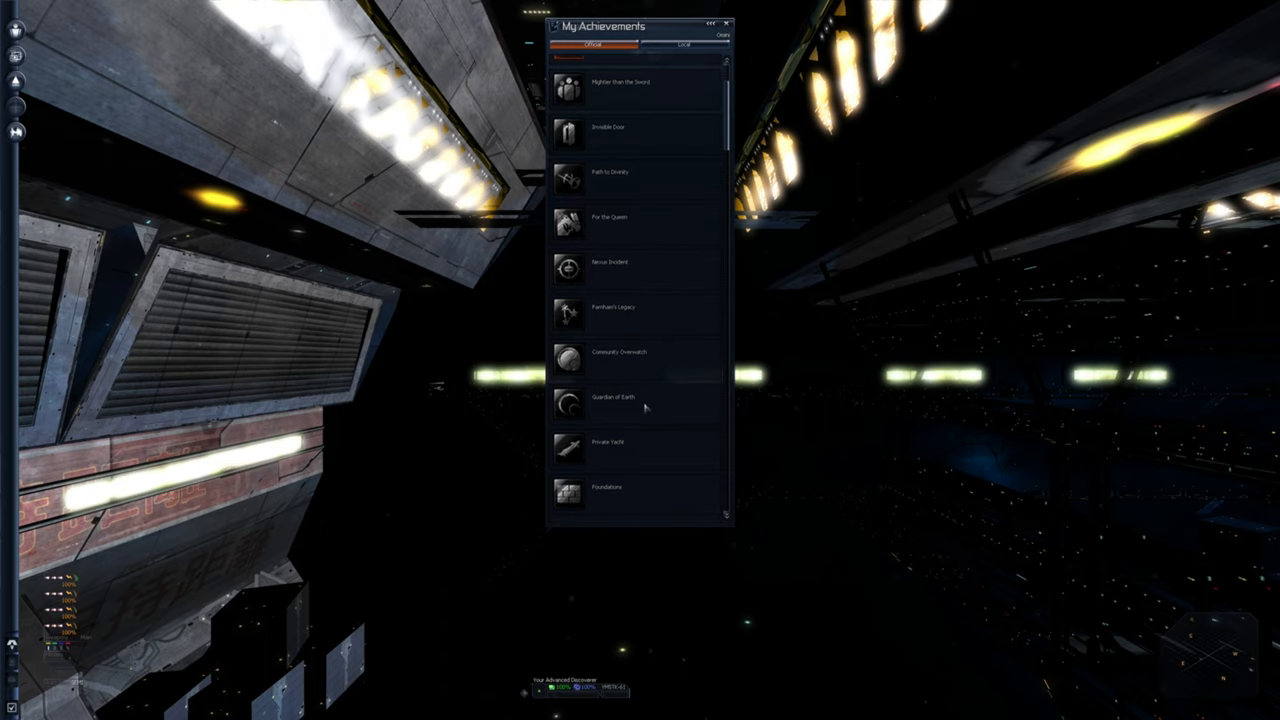
{"action": "scroll", "scroll_direction": "down", "scroll_amount": 3}
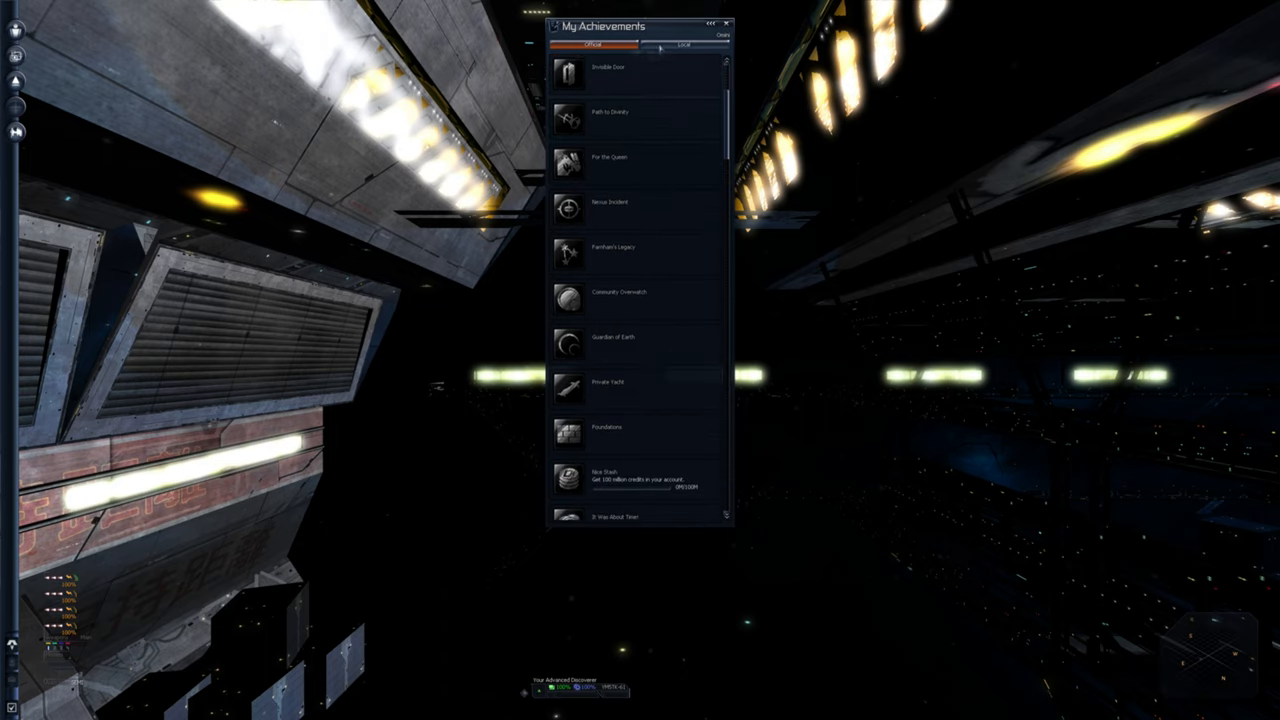
{"action": "left_click", "coordinate": [684, 44]}
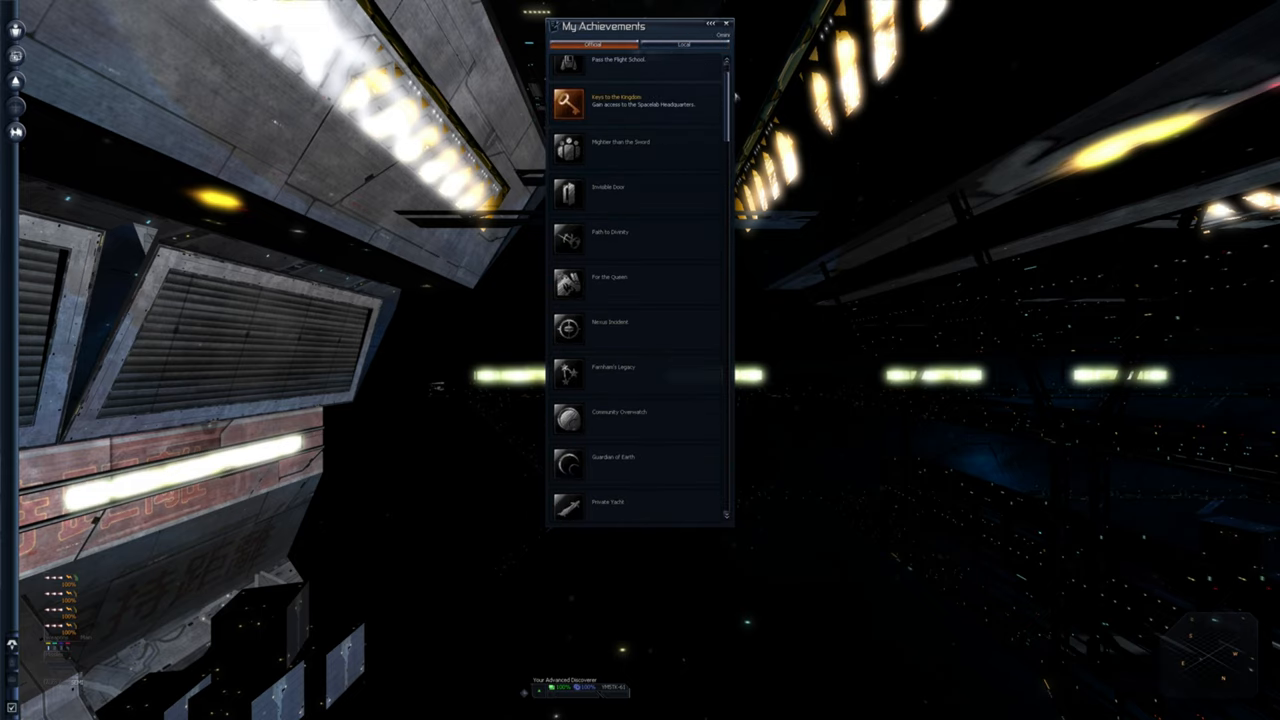
{"action": "scroll", "scroll_direction": "down", "scroll_amount": 3}
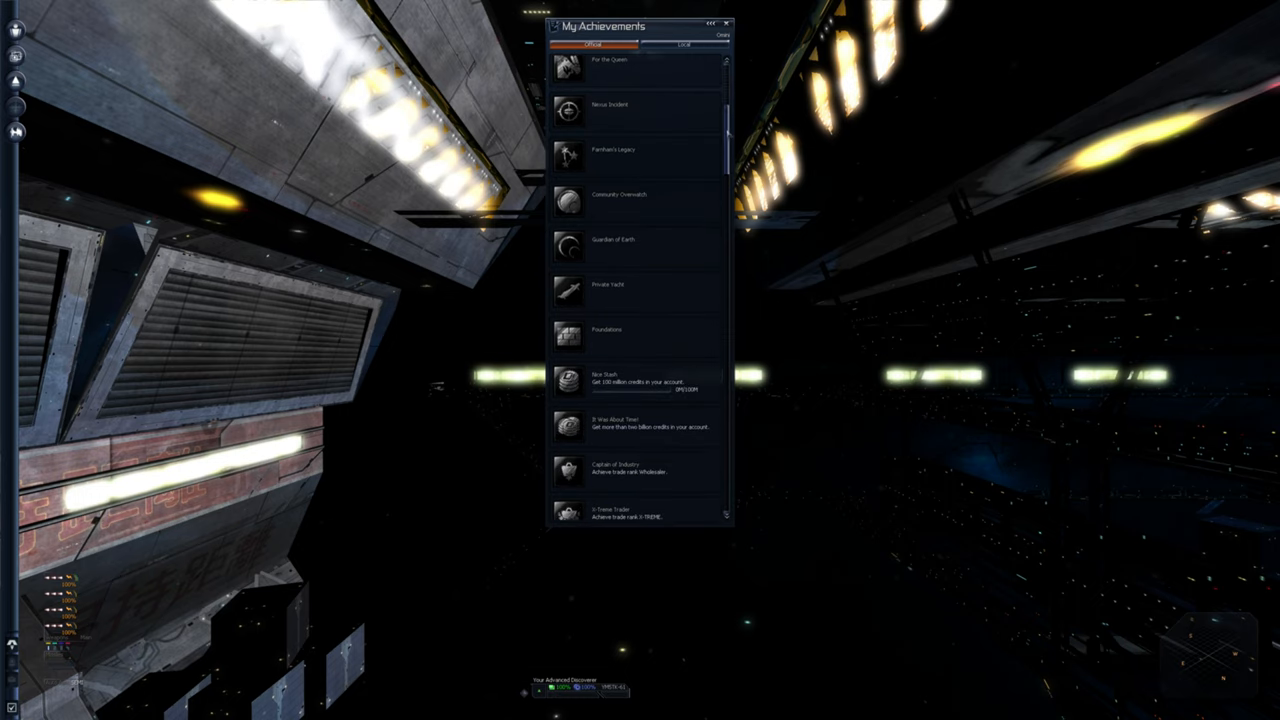
{"action": "scroll", "scroll_direction": "down", "scroll_amount": 3}
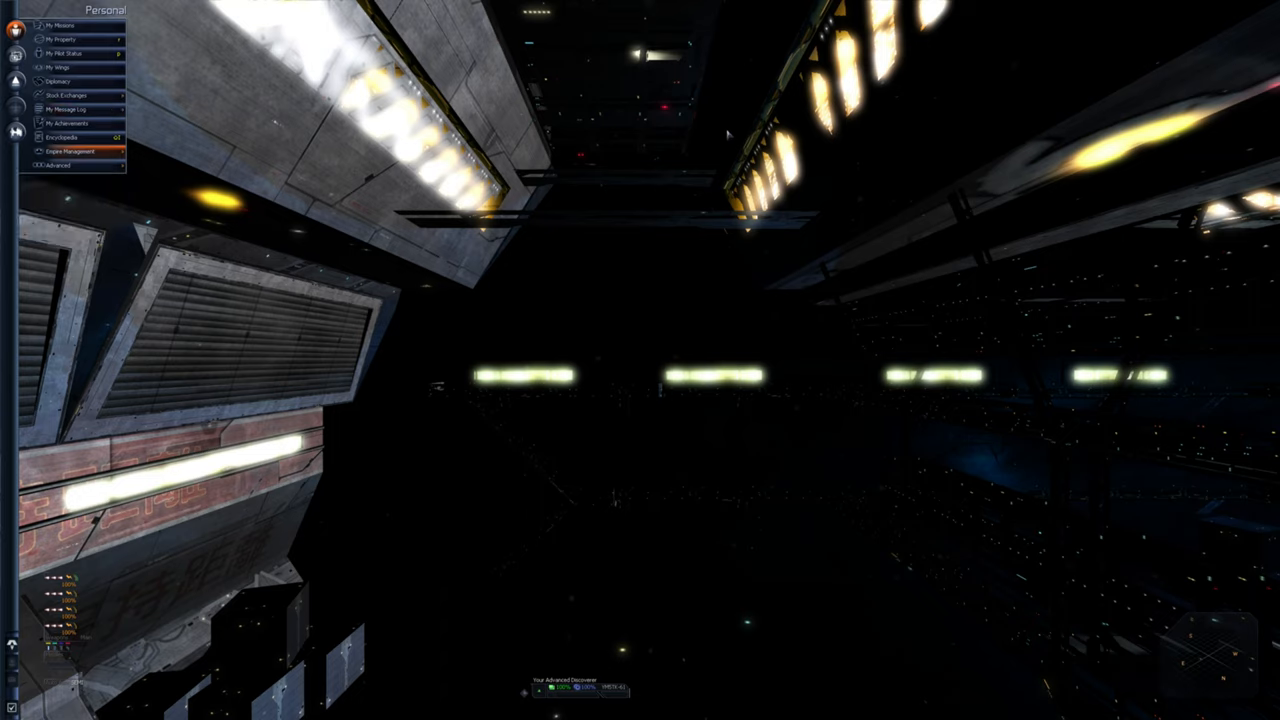
- Glance at the Empire Management options, then show the Advanced options list
{"action": "left_click", "coordinate": [72, 152]}
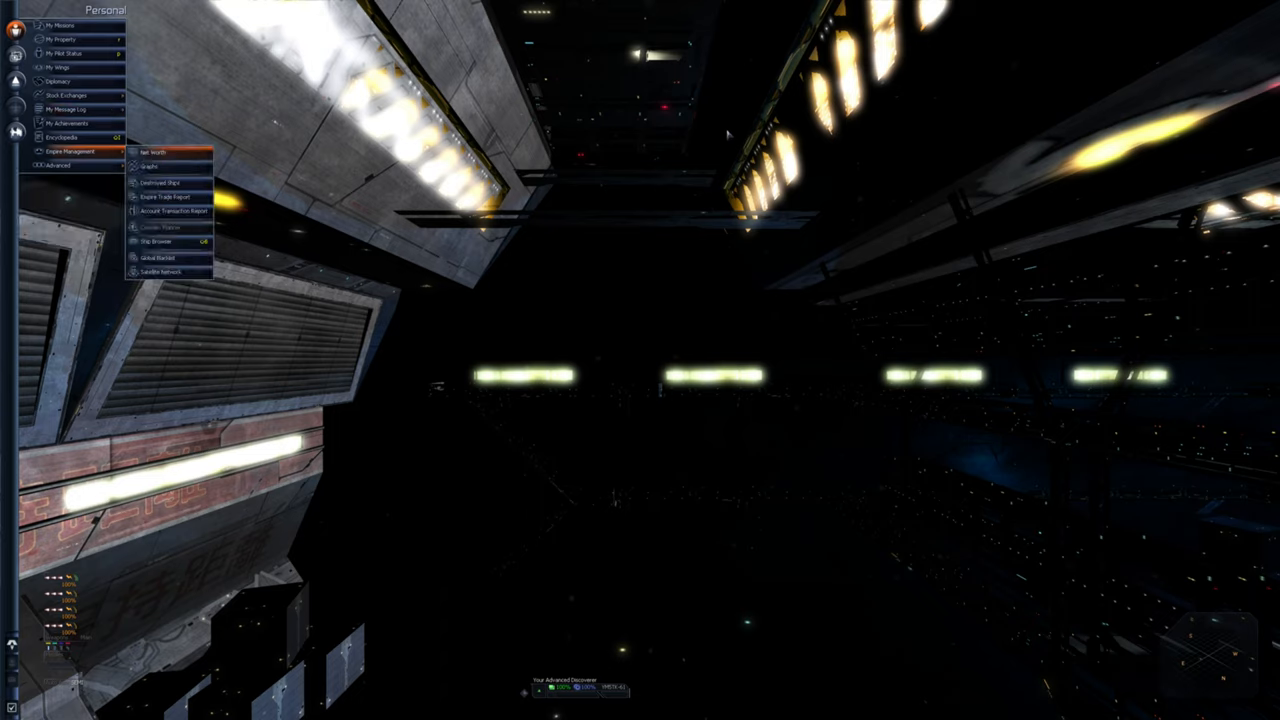
{"action": "mouse_move", "coordinate": [176, 198]}
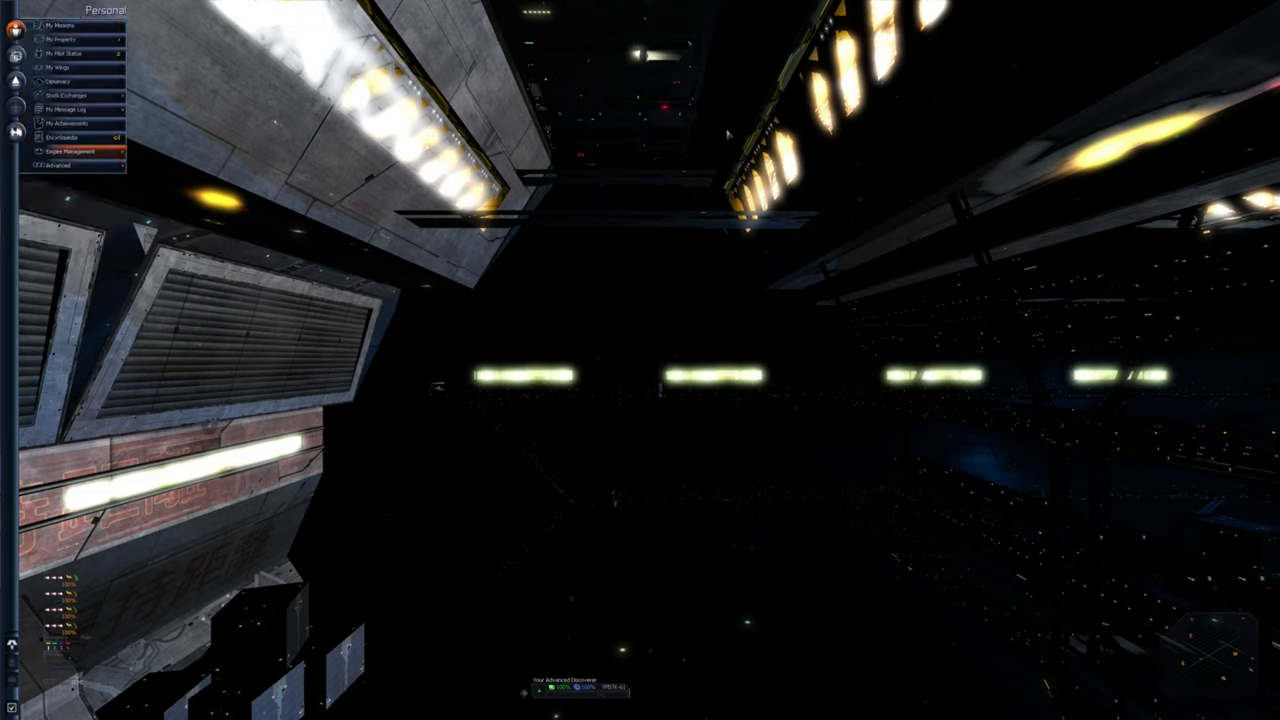
{"action": "left_click", "coordinate": [74, 152]}
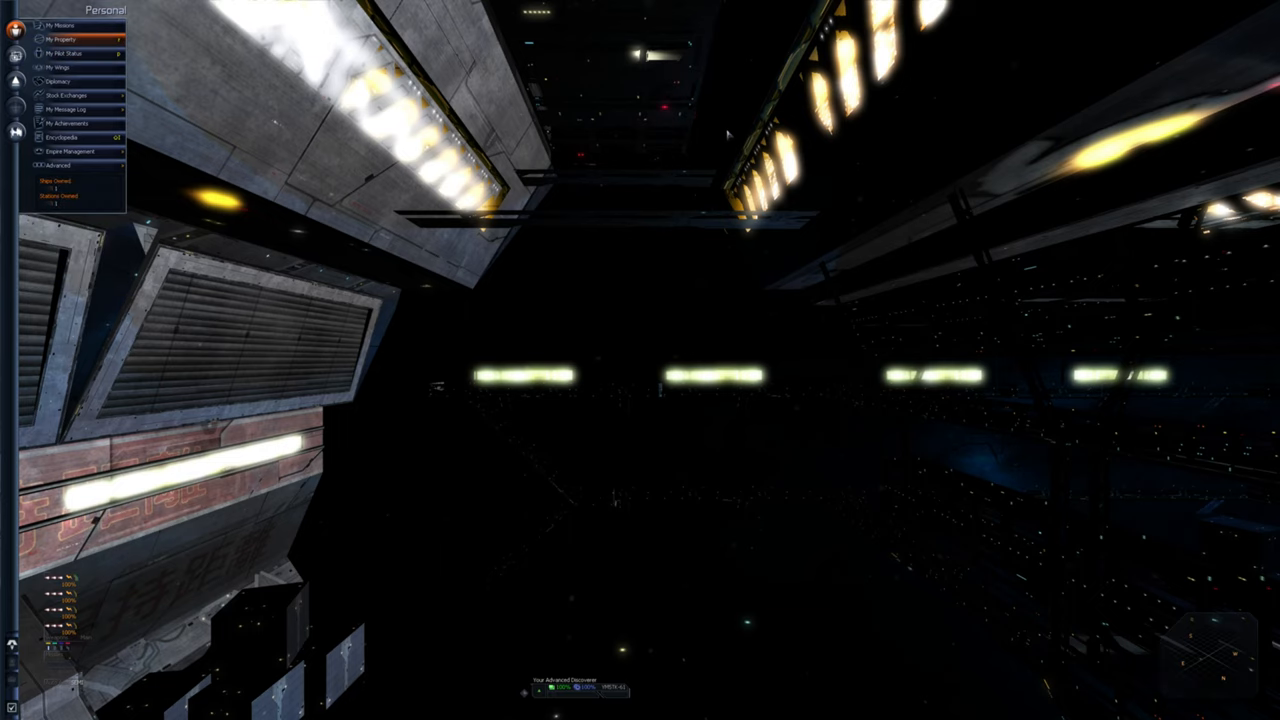
{"action": "left_click", "coordinate": [62, 40]}
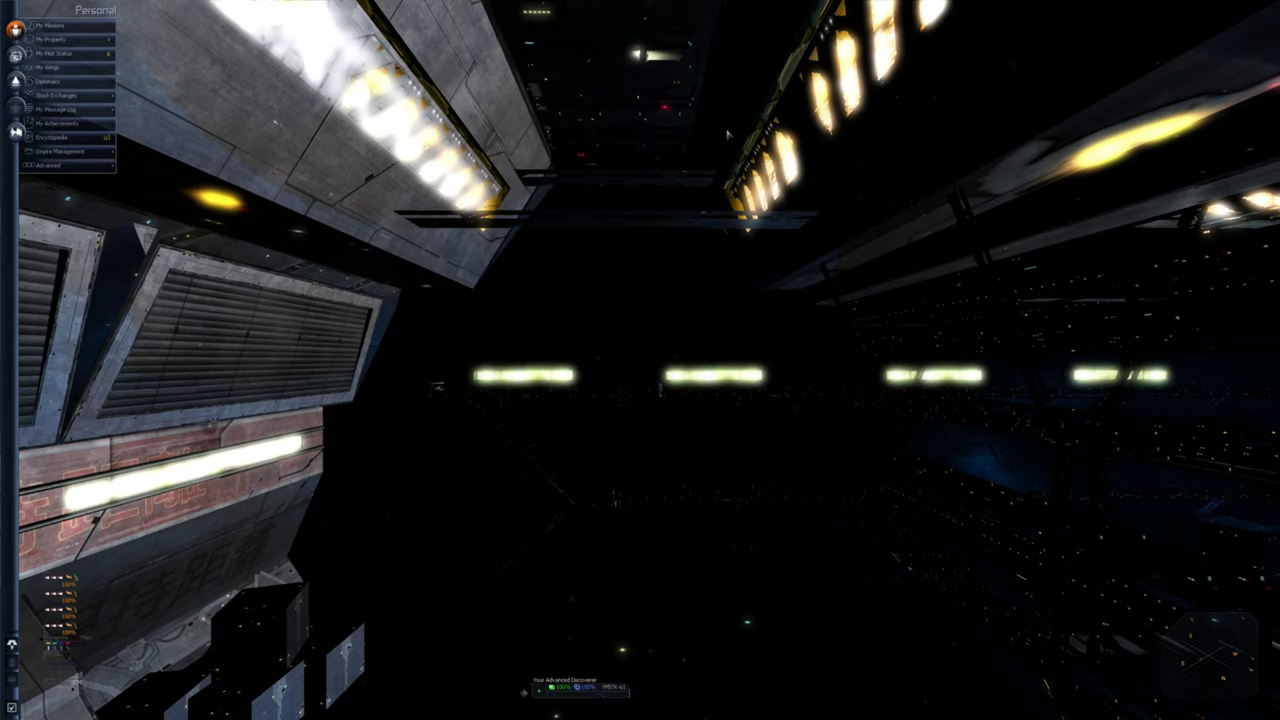
{"action": "left_click", "coordinate": [56, 164]}
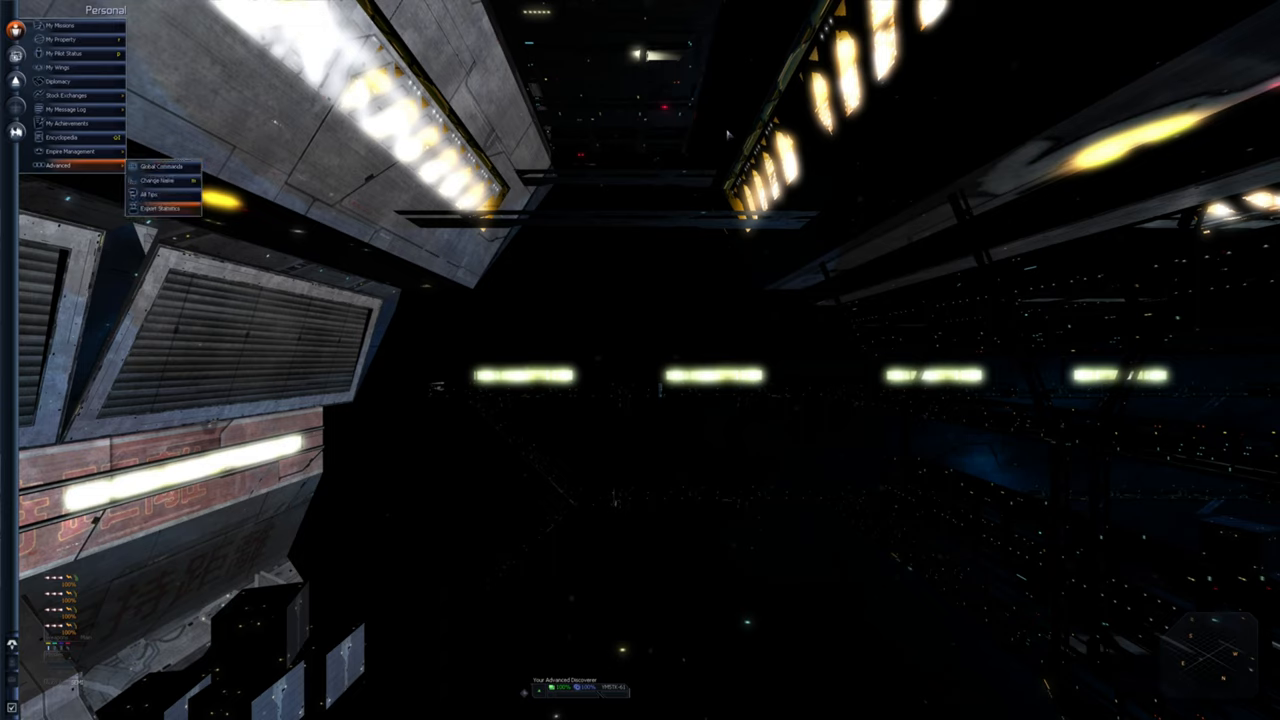